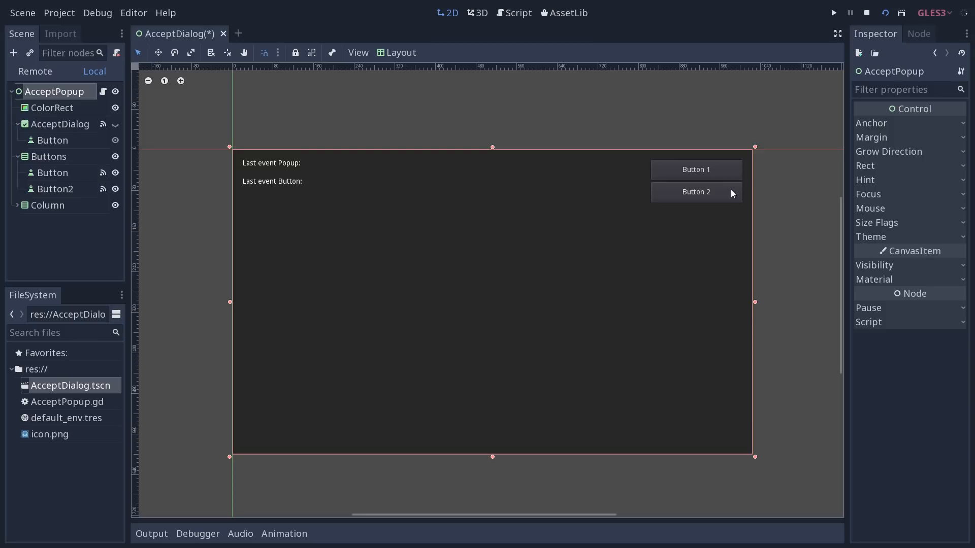
Bring up AcceptPopup.gd in the Script editor with its _unhandled_input handler.
{"action": "left_click", "coordinate": [517, 12]}
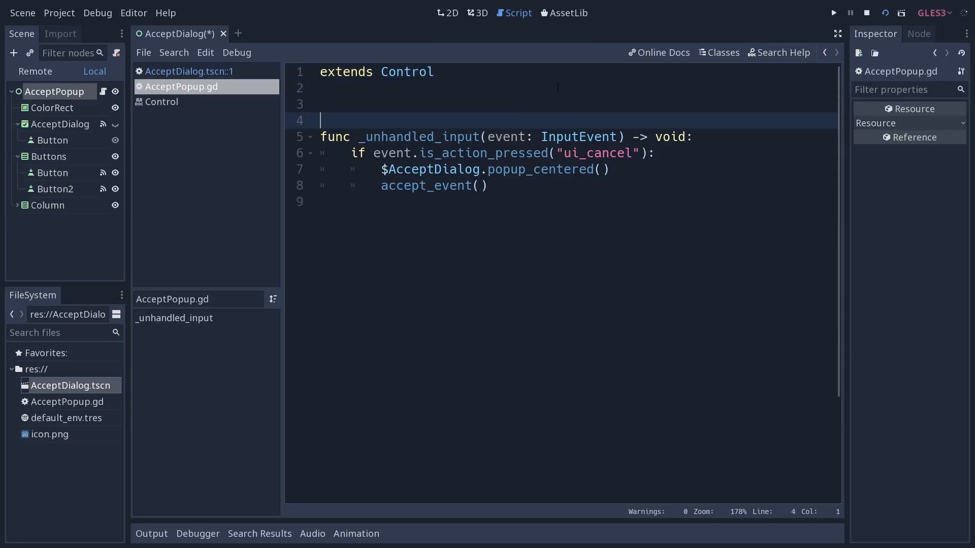
Write func _gui_input(event: InputEvent) -> void: with a body of just return, fixing the 'return1' typo.
{"action": "type", "text": "func _gui_input(event: InputEvent) -> void:"}
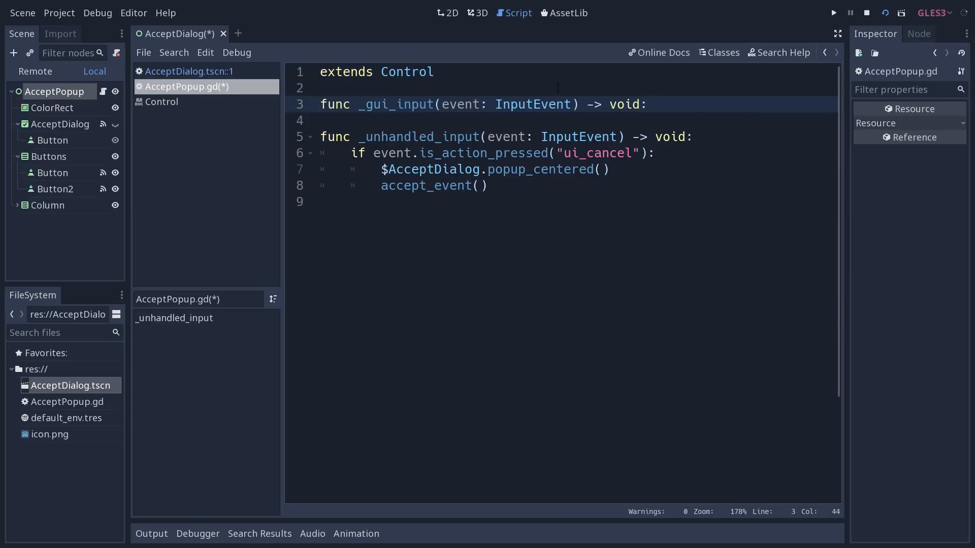
{"action": "key", "text": "Return"}
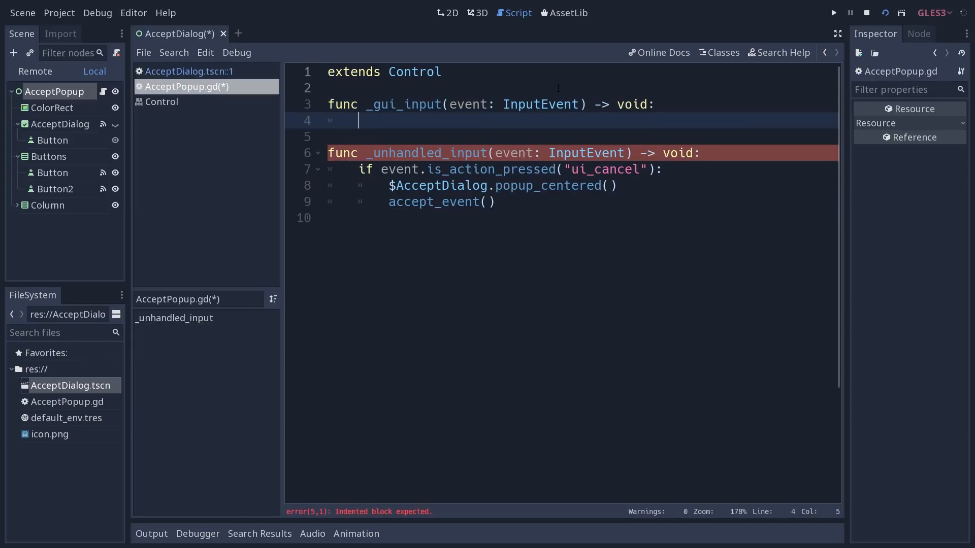
{"action": "type", "text": "re"}
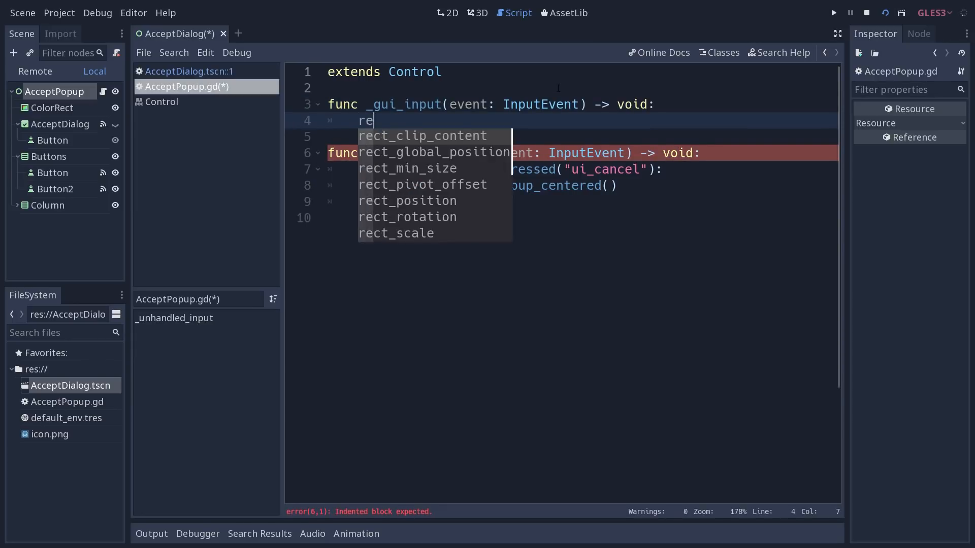
{"action": "type", "text": "turn1"}
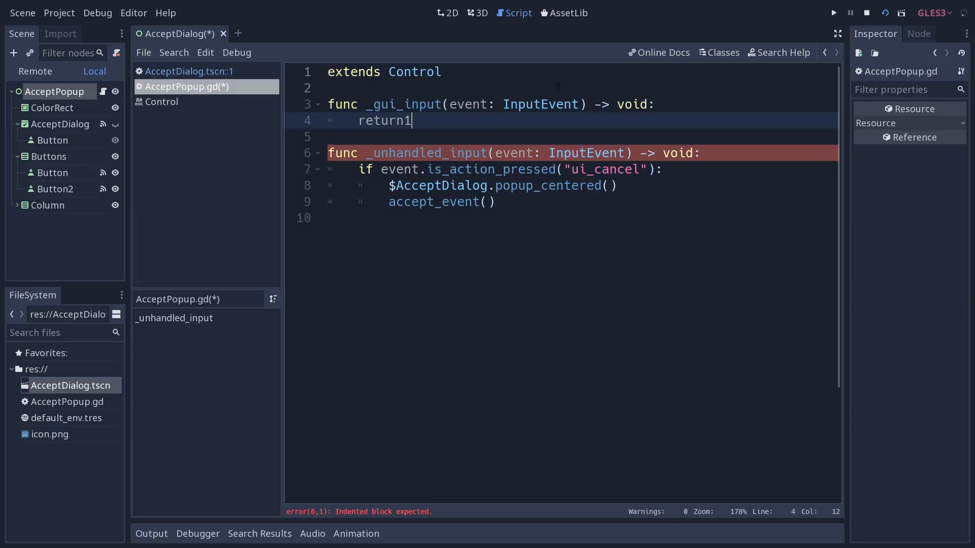
{"action": "key", "text": "Backspace"}
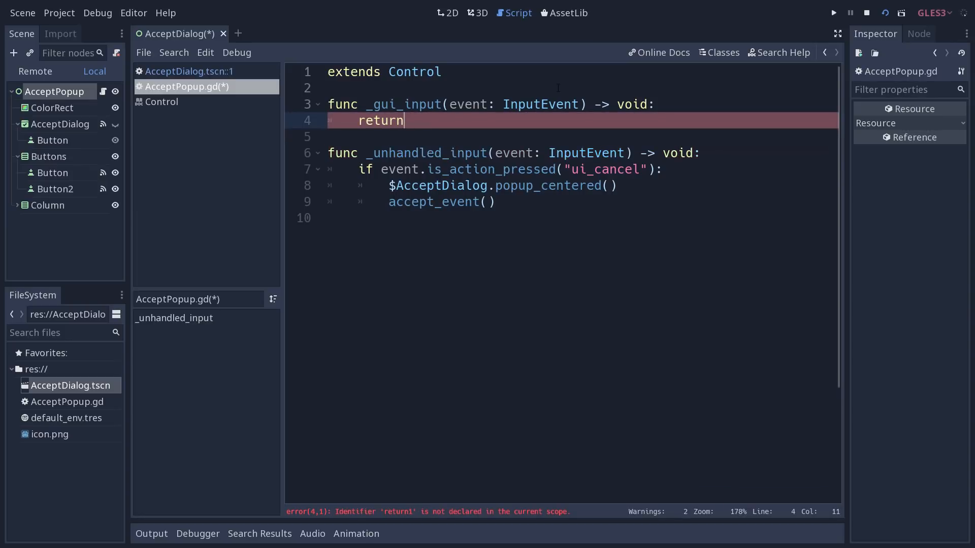
{"action": "key", "text": "Backspace"}
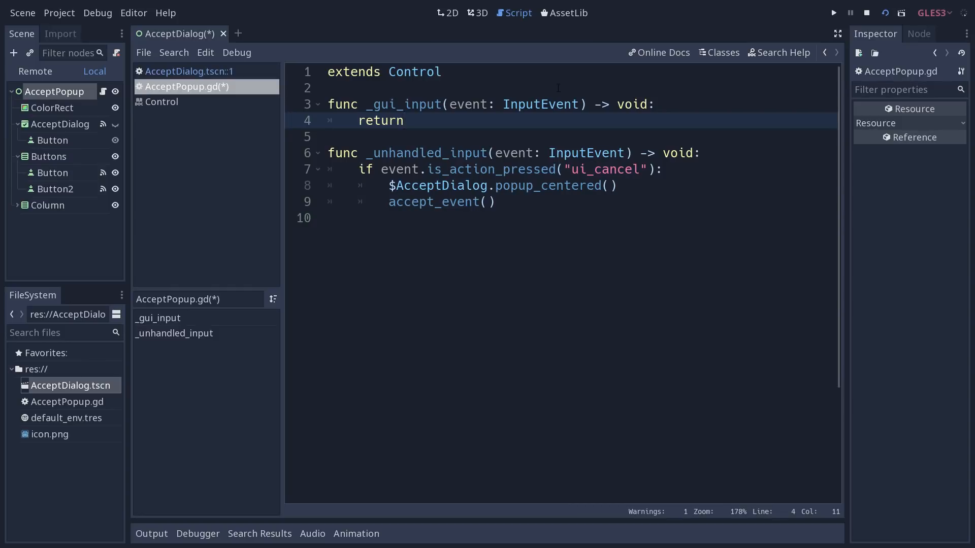
Switch back to the 2D scene view showing the AcceptDialog scene.
{"action": "left_click", "coordinate": [447, 12]}
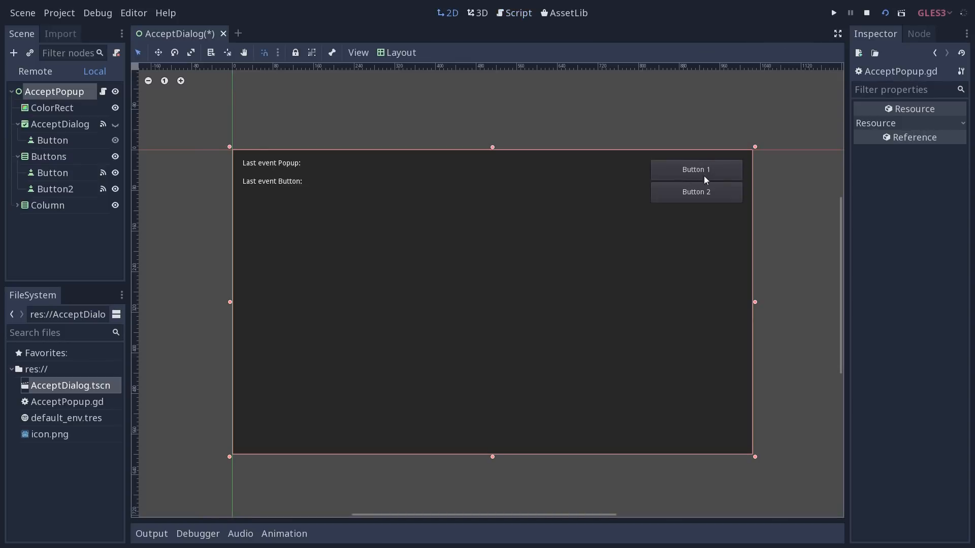
{"action": "mouse_move", "coordinate": [700, 174]}
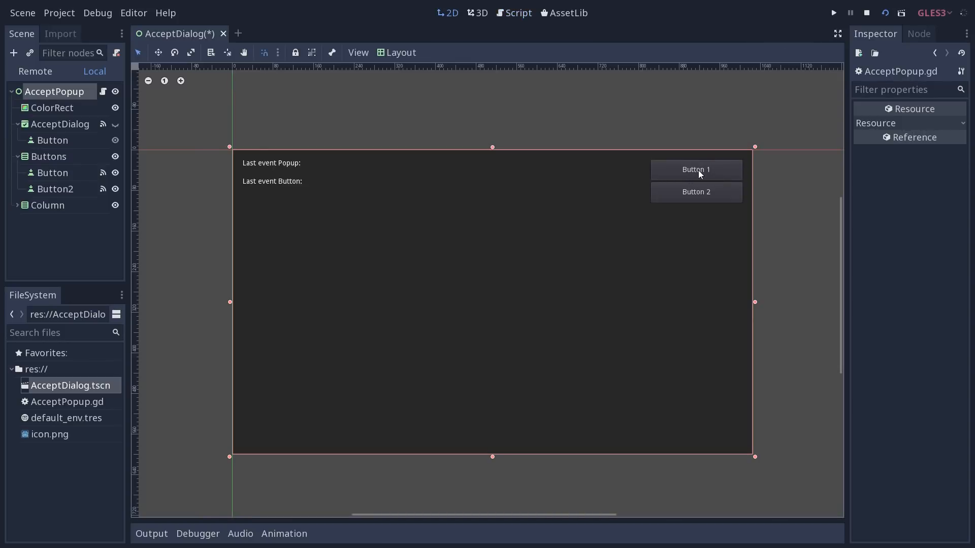
{"action": "mouse_move", "coordinate": [721, 180]}
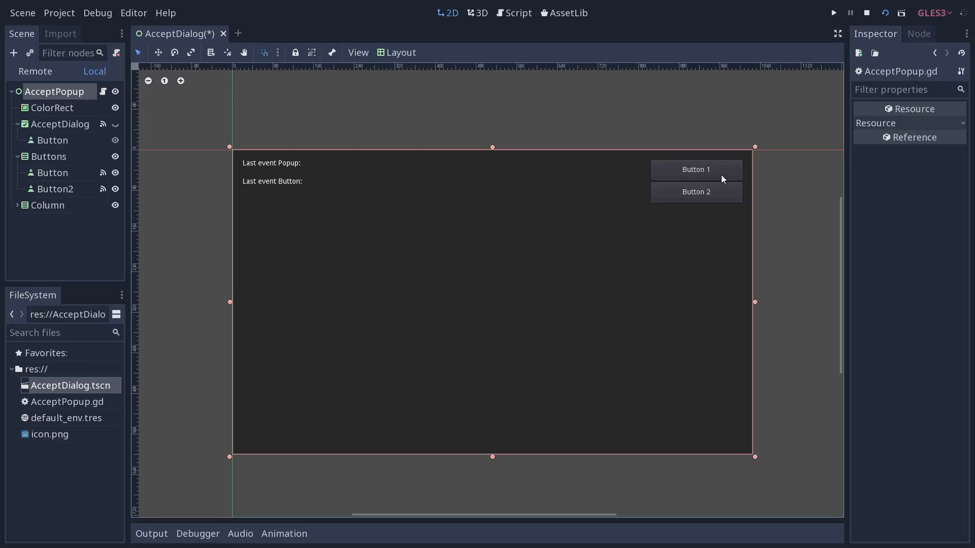
{"action": "mouse_move", "coordinate": [704, 176]}
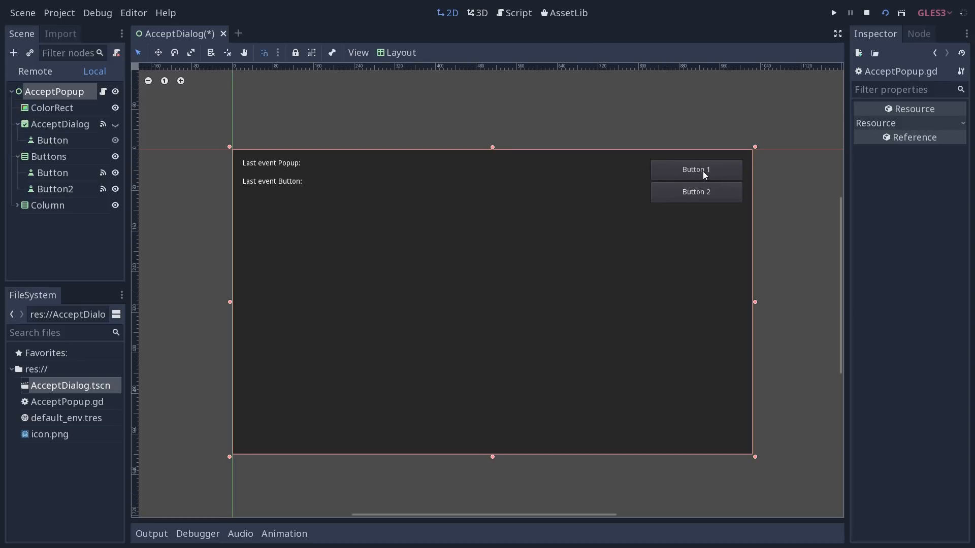
{"action": "mouse_move", "coordinate": [672, 172]}
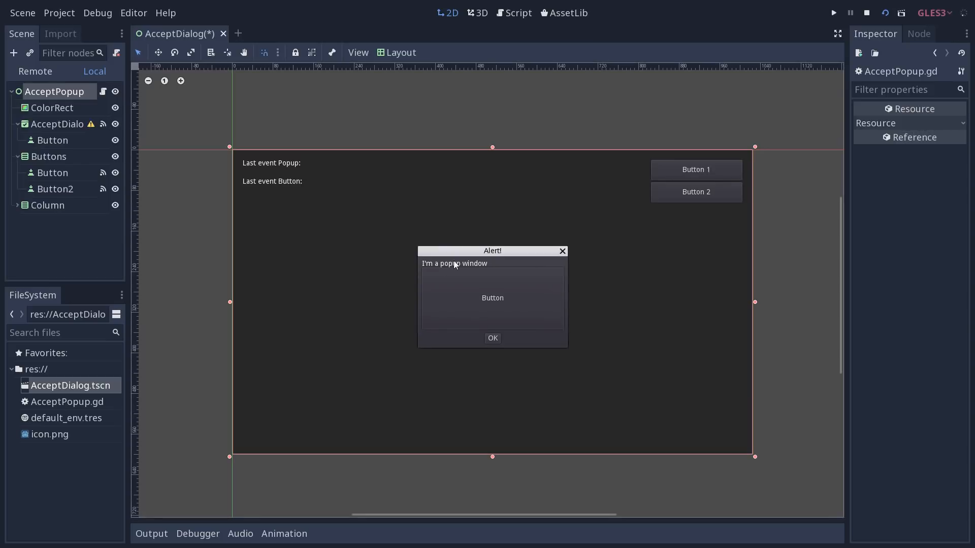
{"action": "mouse_move", "coordinate": [521, 339]}
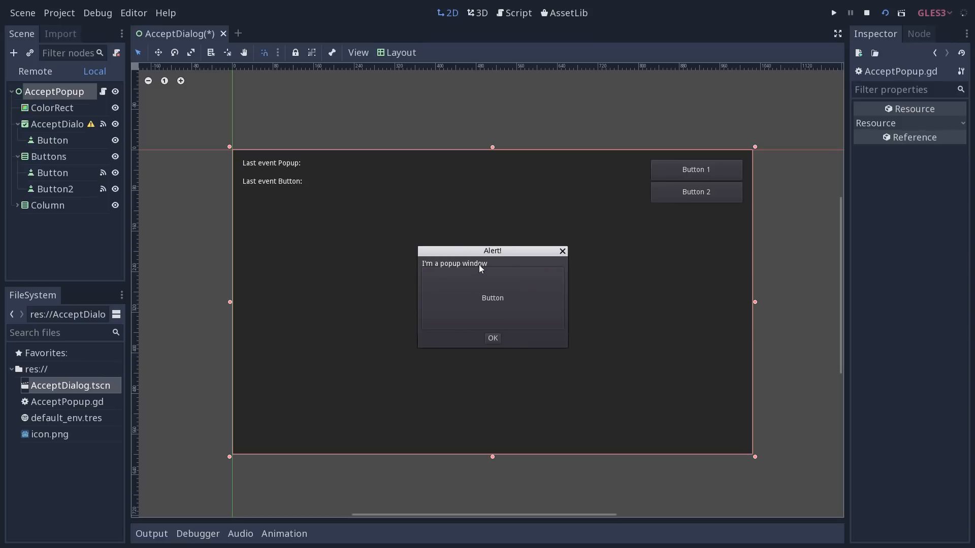
{"action": "mouse_move", "coordinate": [480, 273]}
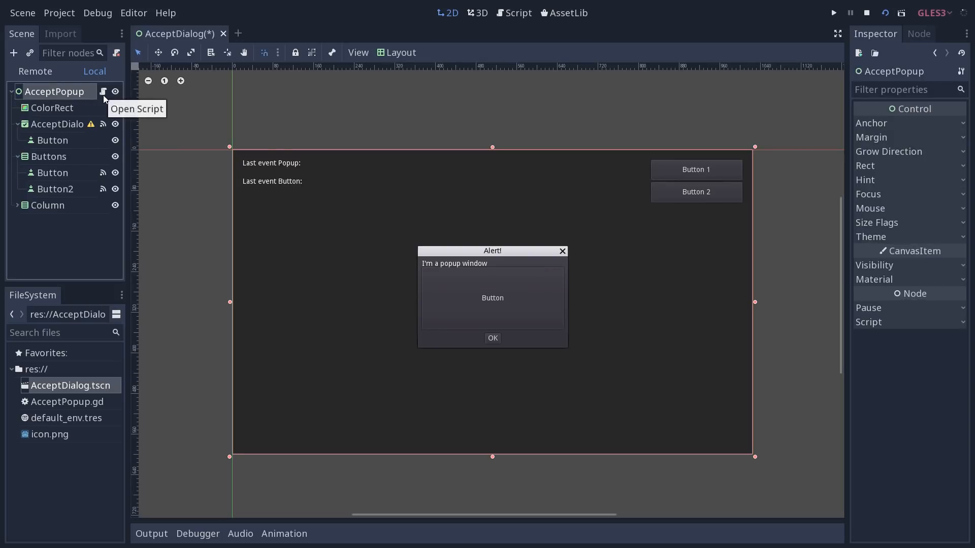
{"action": "mouse_move", "coordinate": [885, 218]}
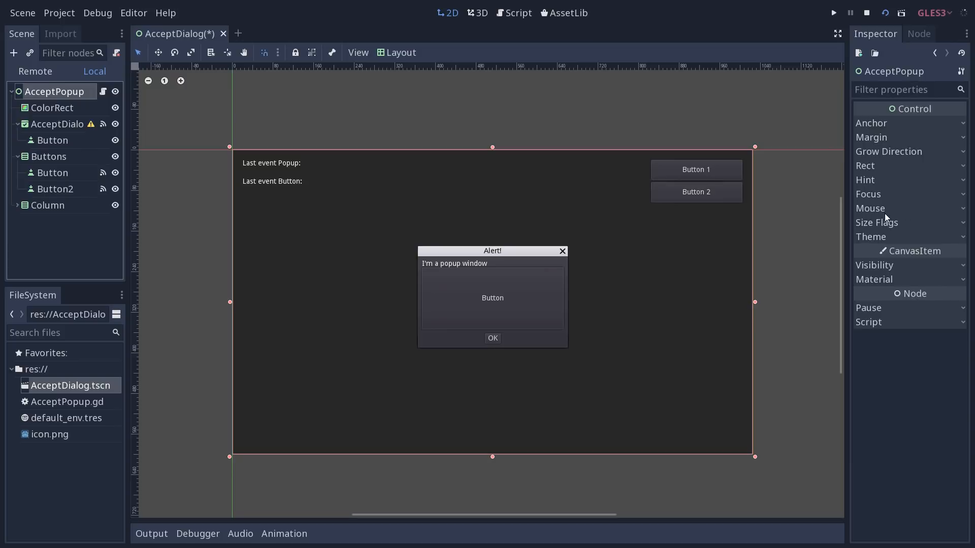
{"action": "mouse_move", "coordinate": [960, 215]}
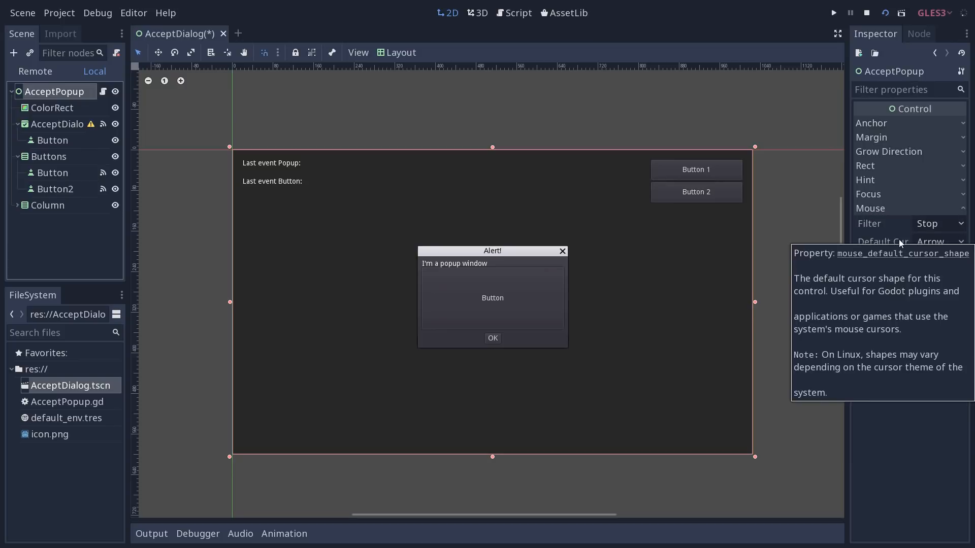
{"action": "mouse_move", "coordinate": [871, 224]}
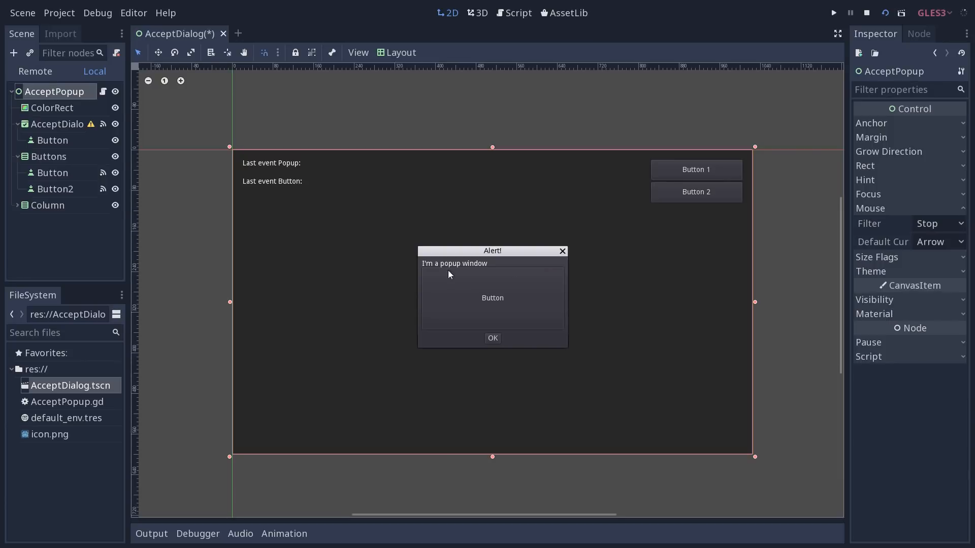
{"action": "mouse_move", "coordinate": [478, 322]}
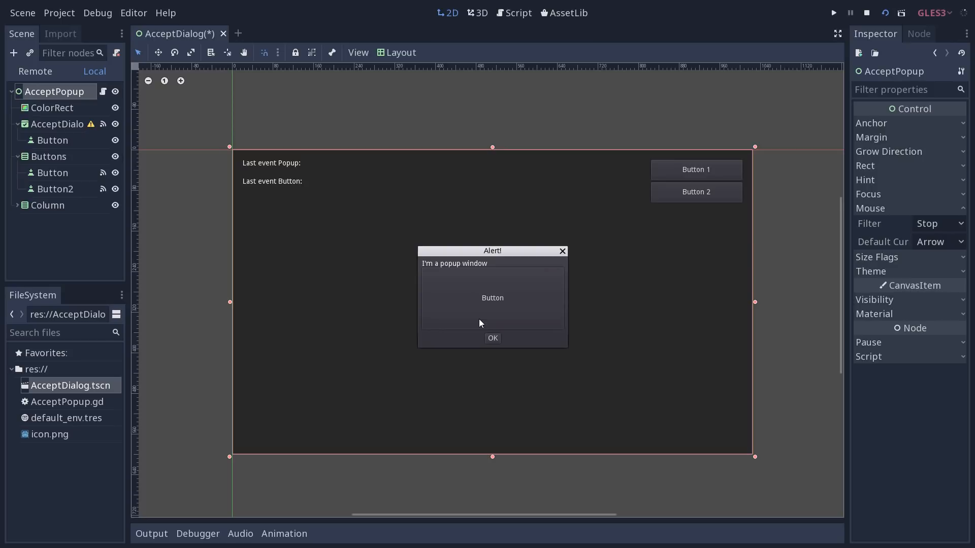
Change AcceptPopup's Mouse Filter from Ignore to Pass, then to Stop.
{"action": "left_click", "coordinate": [938, 223]}
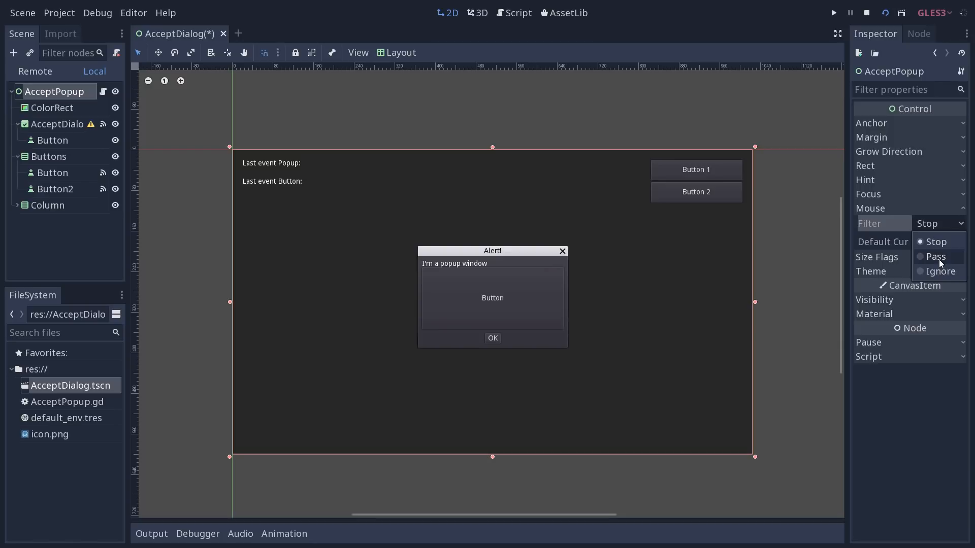
{"action": "left_click", "coordinate": [934, 257]}
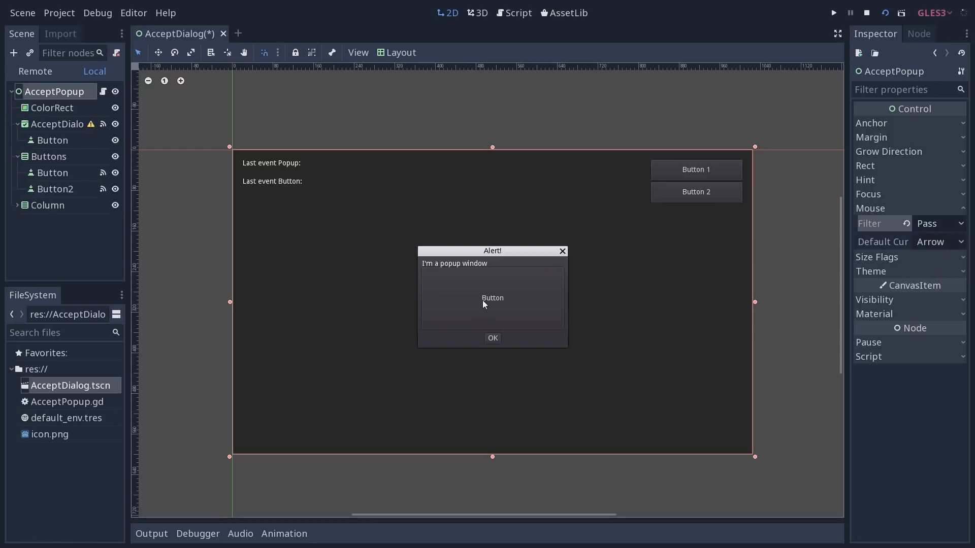
{"action": "mouse_move", "coordinate": [387, 398]}
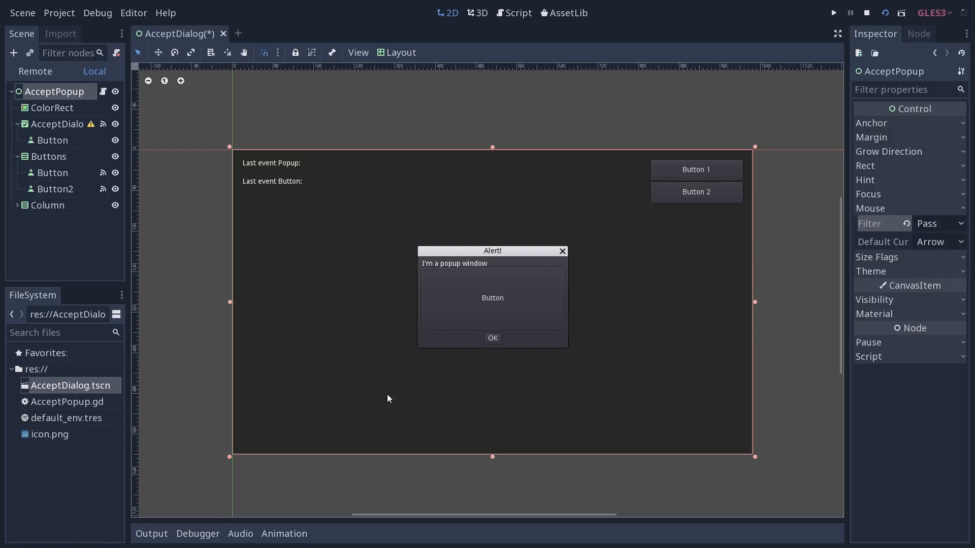
{"action": "mouse_move", "coordinate": [602, 397]}
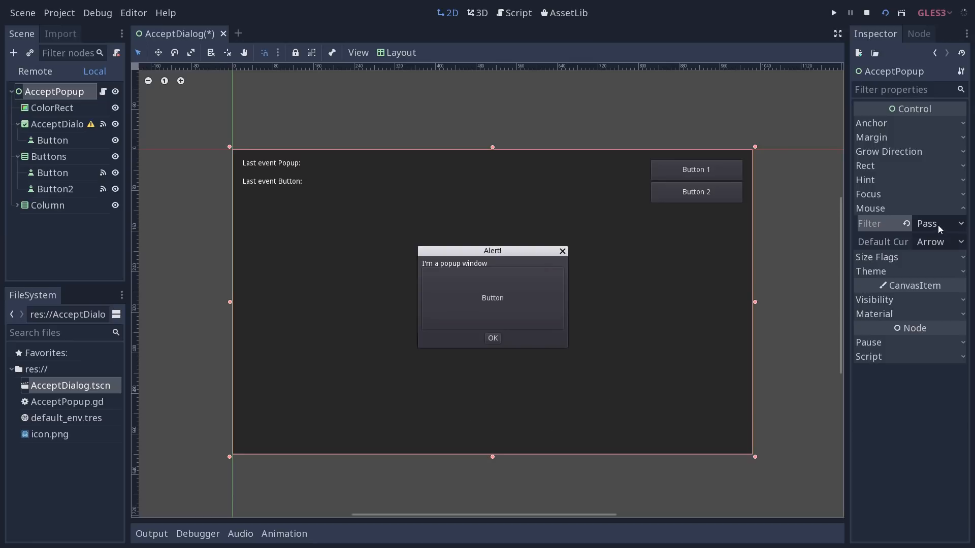
{"action": "left_click", "coordinate": [940, 224]}
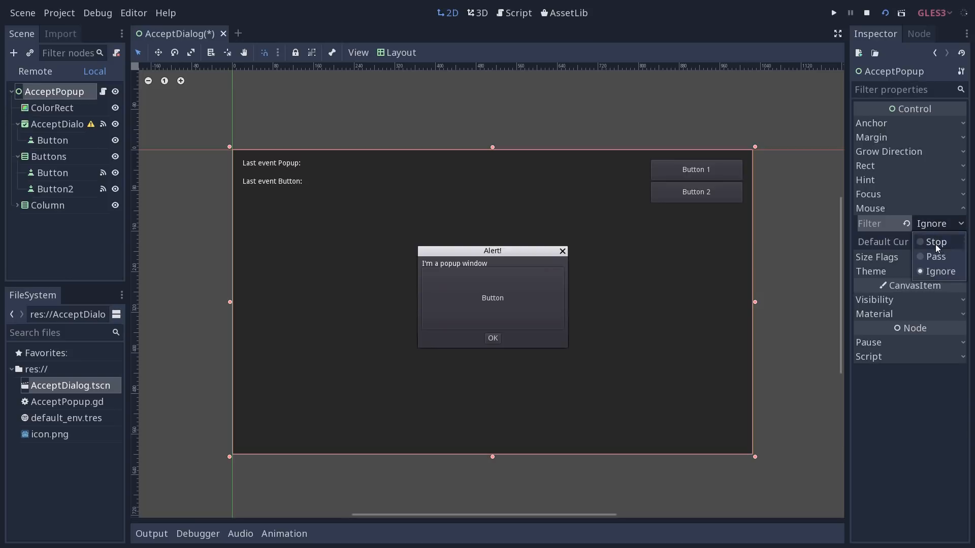
{"action": "left_click", "coordinate": [934, 242]}
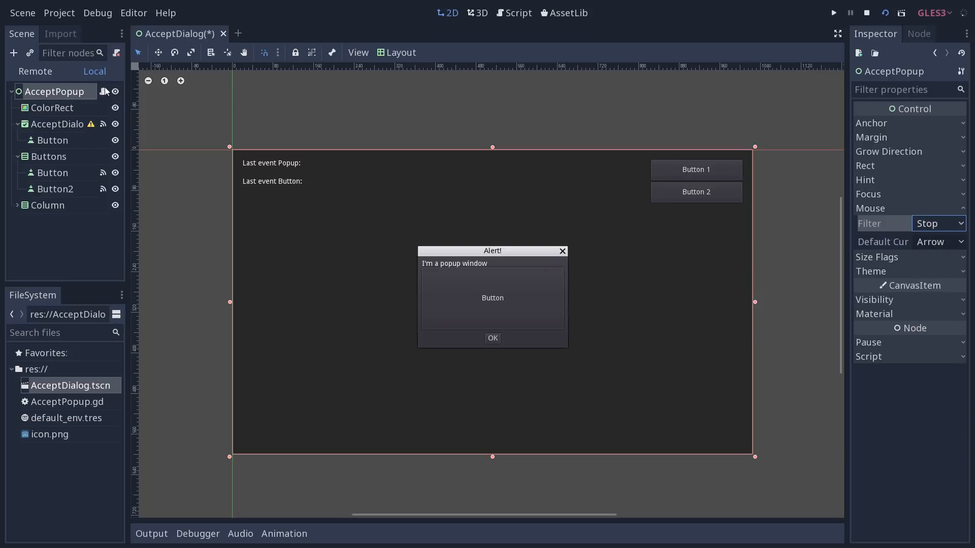
Return to AcceptPopup.gd and place the cursor in the _gui_input handler code.
{"action": "left_click", "coordinate": [514, 12]}
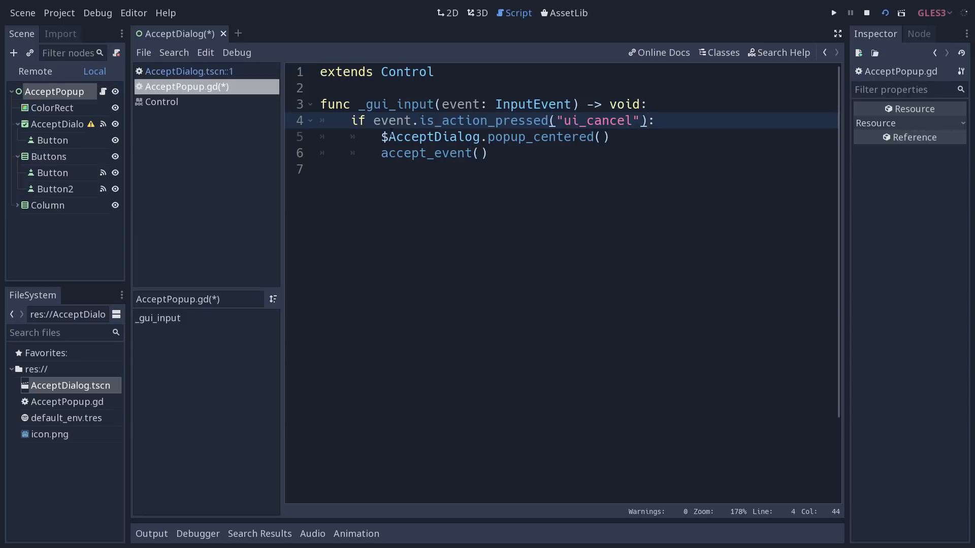
{"action": "left_click", "coordinate": [647, 120]}
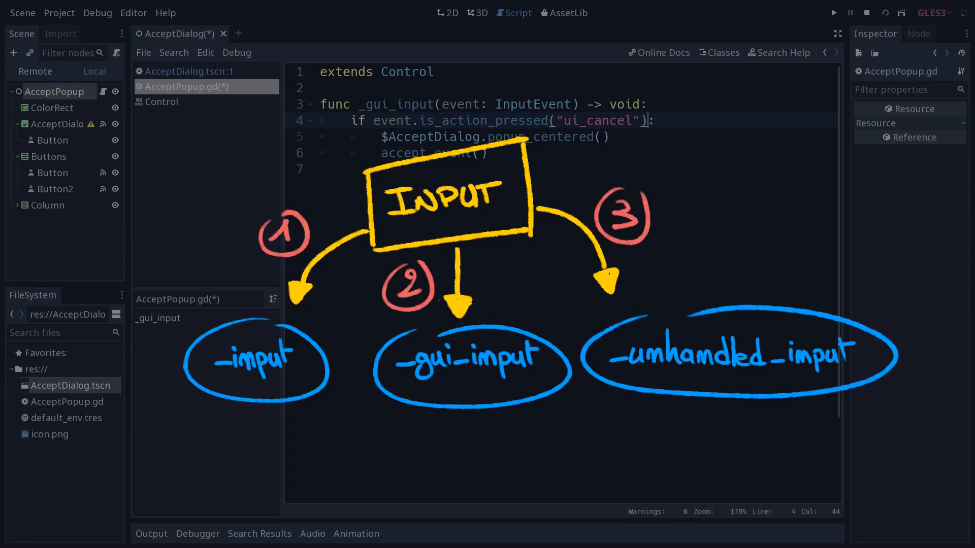
{"action": "left_click", "coordinate": [647, 121]}
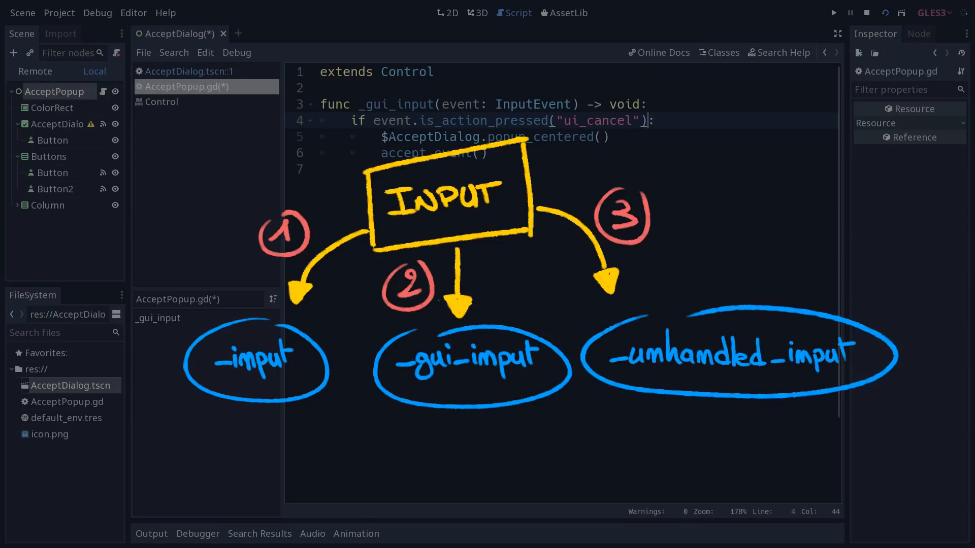
{"action": "left_click", "coordinate": [647, 120]}
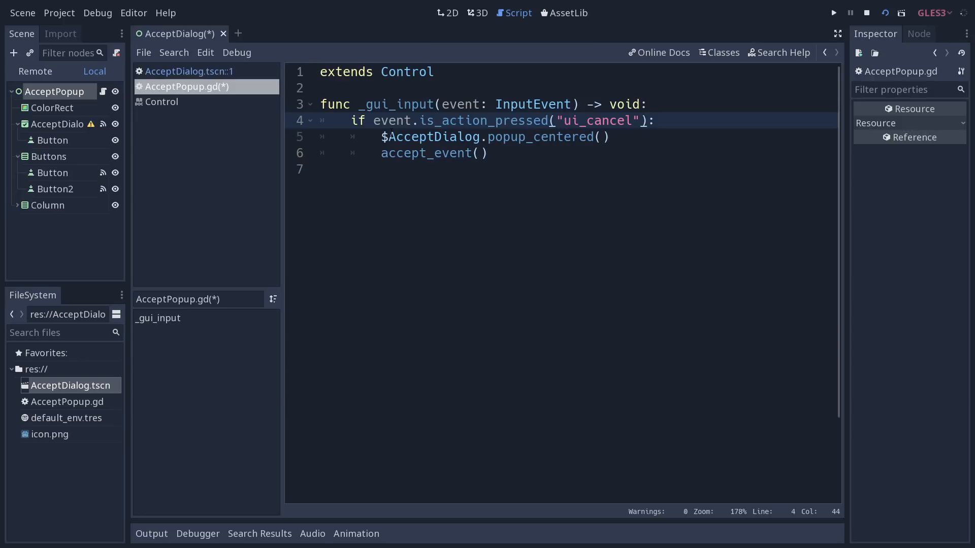
Rename _gui_input to _unhandled_input and remove the temporary returning stub.
{"action": "left_click", "coordinate": [647, 120]}
{"action": "type", "text": "return1``"}
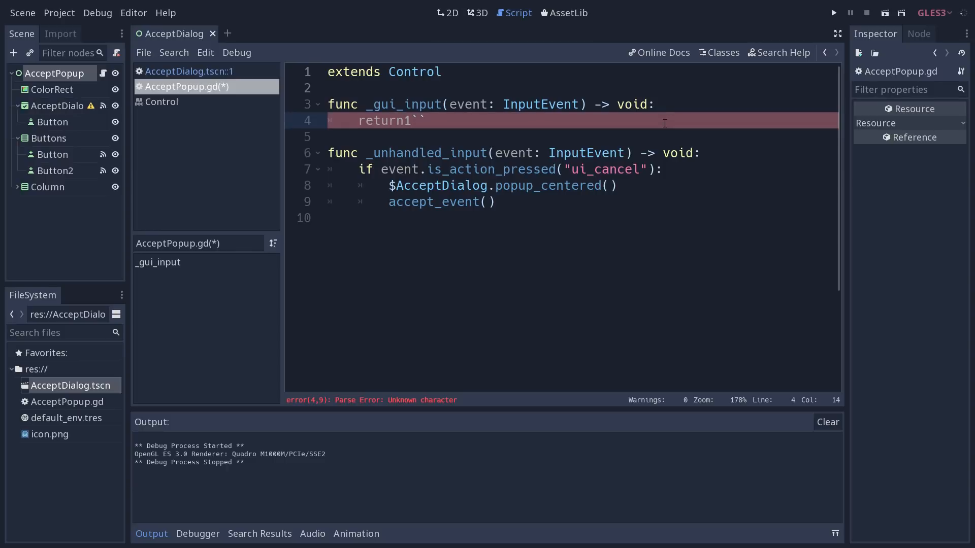
{"action": "left_click", "coordinate": [426, 103]}
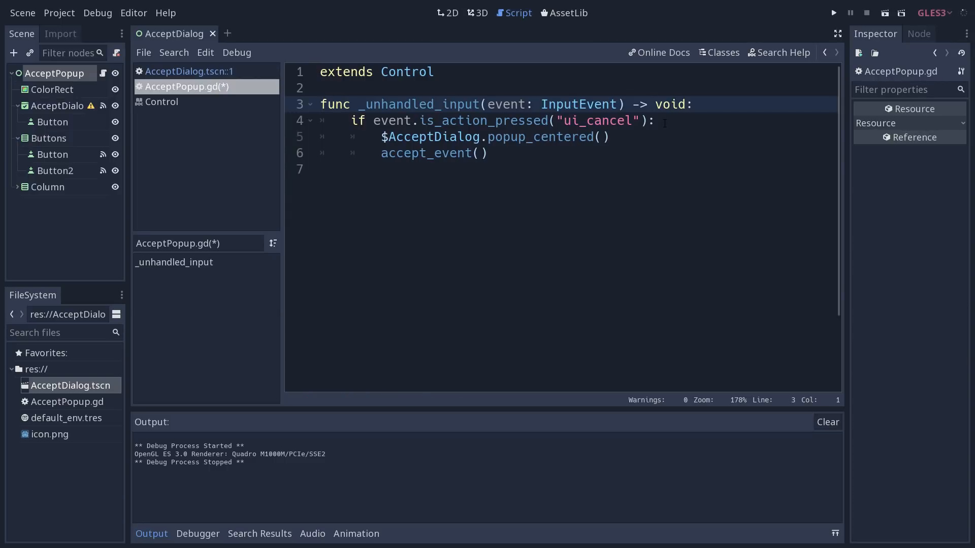
Test-run the scene, glance at the 2D view, and come back to the script.
{"action": "left_click", "coordinate": [833, 12]}
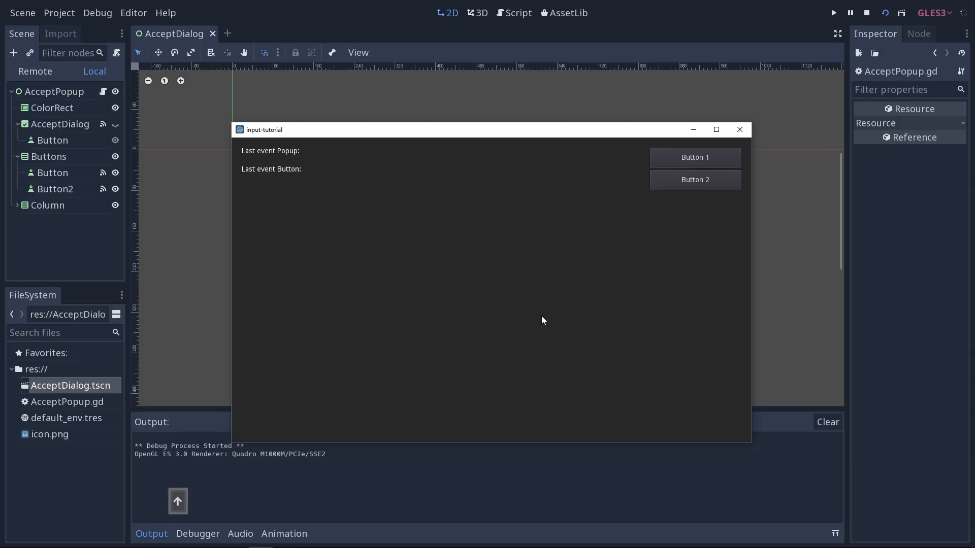
{"action": "mouse_move", "coordinate": [695, 157]}
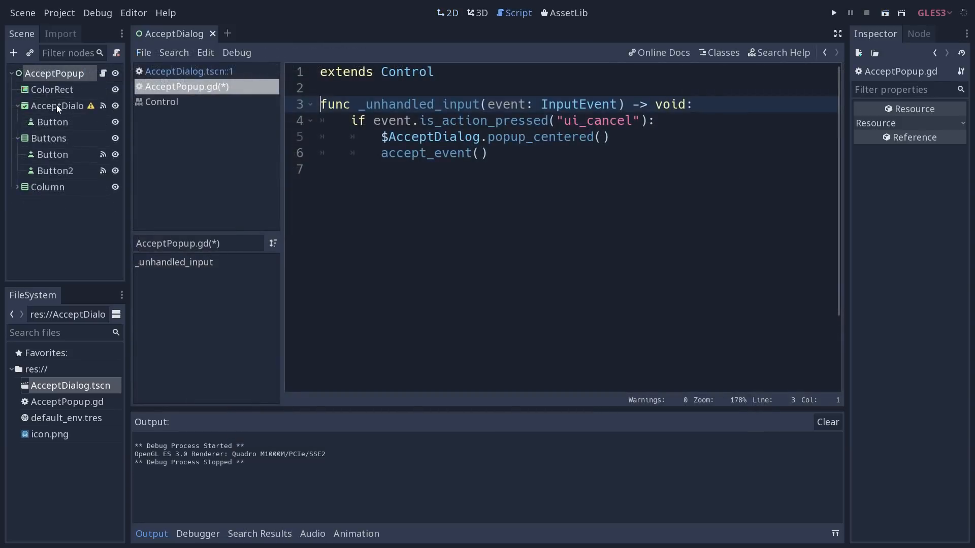
{"action": "left_click", "coordinate": [446, 12]}
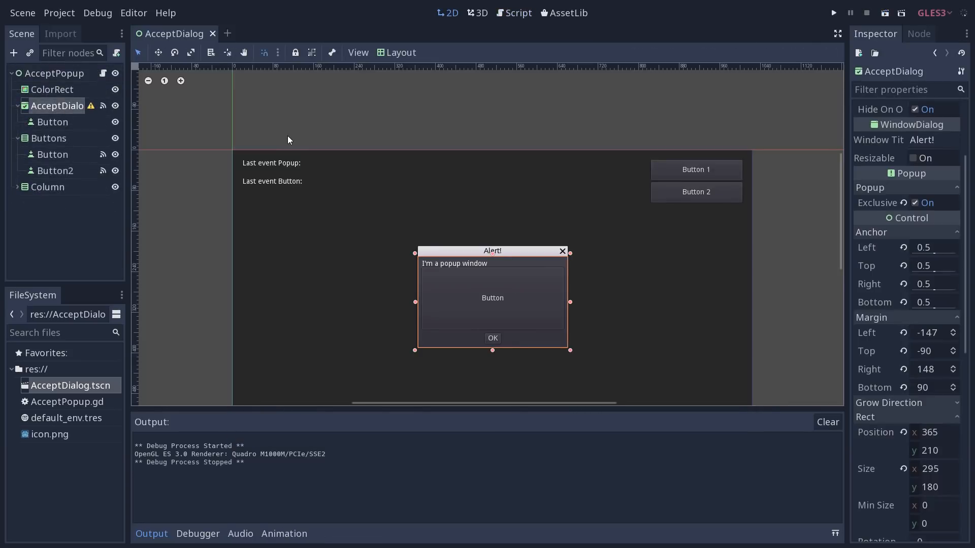
{"action": "left_click", "coordinate": [514, 12]}
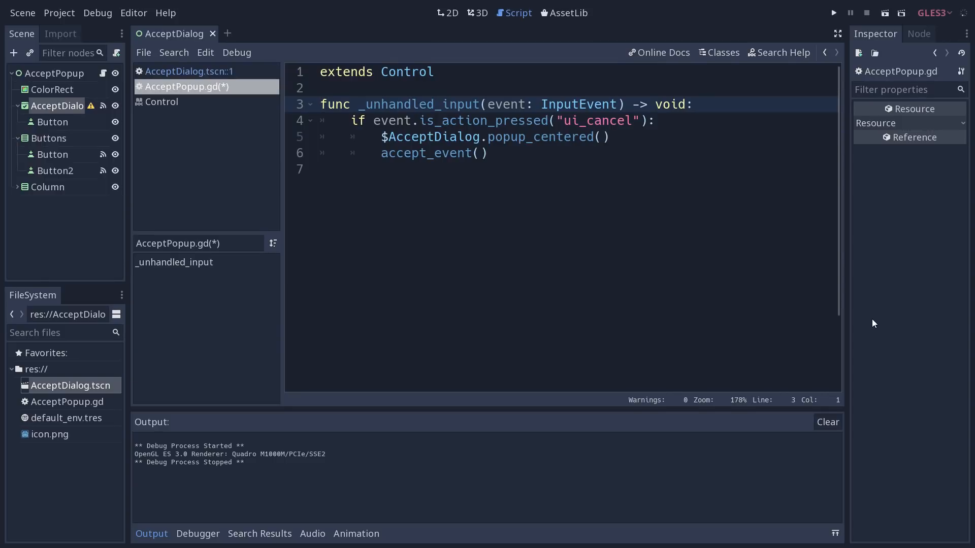
Reselect the AcceptPopup.gd tab in the Script workspace.
{"action": "left_click", "coordinate": [320, 103]}
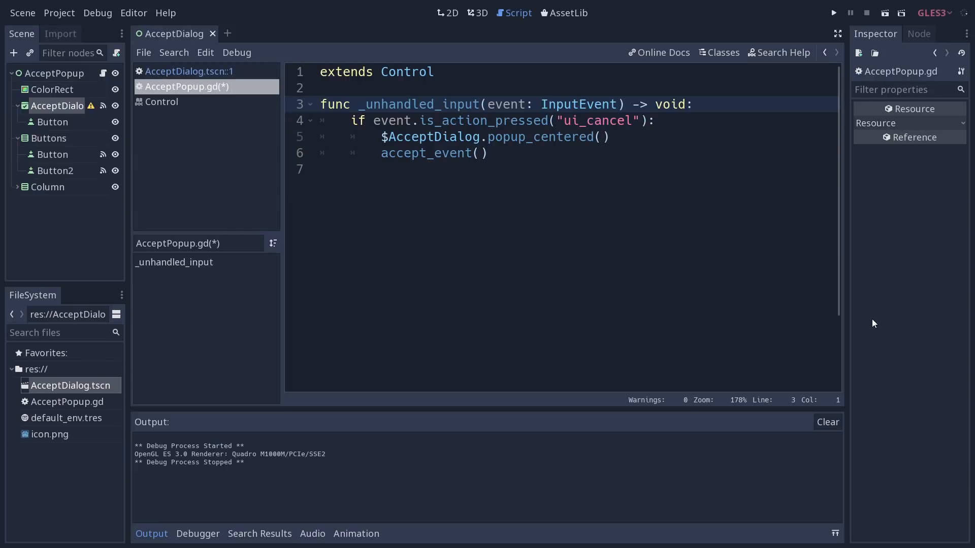
{"action": "left_click", "coordinate": [320, 103]}
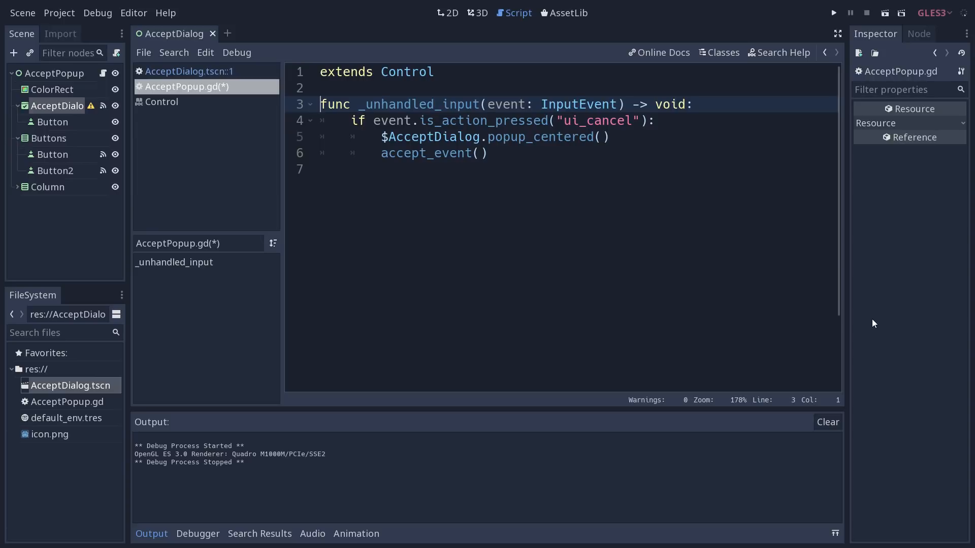
Run the game, close its window, and relaunch it to test the Escape popup.
{"action": "left_click", "coordinate": [833, 13]}
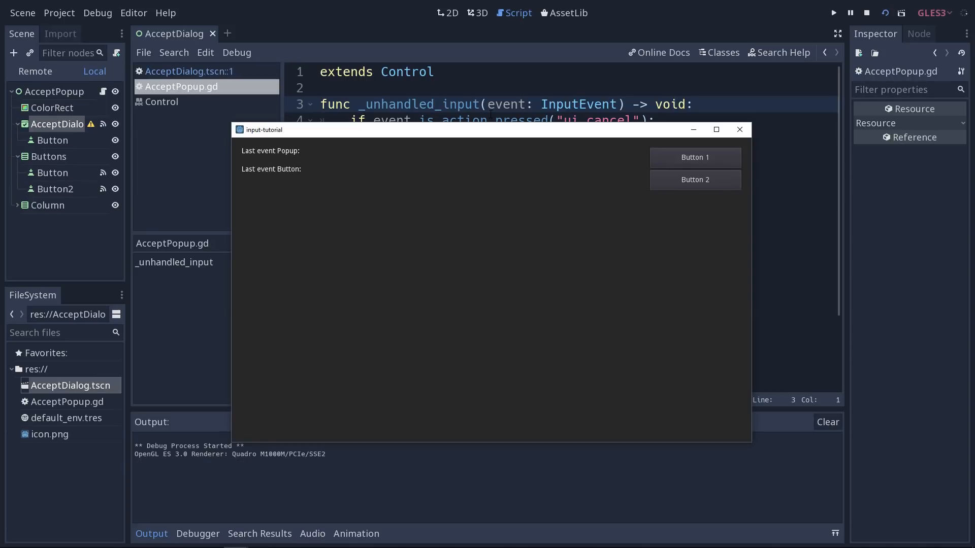
{"action": "left_click", "coordinate": [693, 158]}
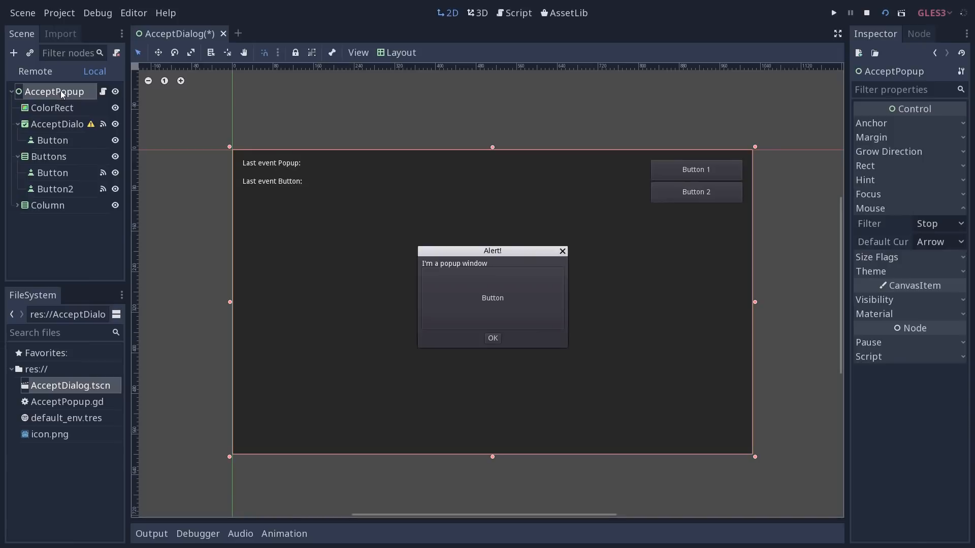
{"action": "mouse_move", "coordinate": [148, 81]}
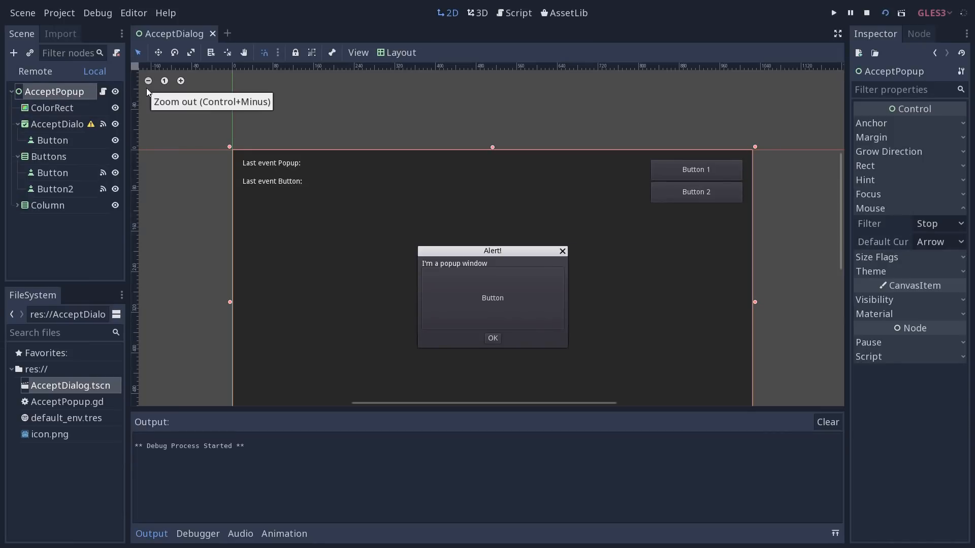
{"action": "left_click", "coordinate": [491, 337]}
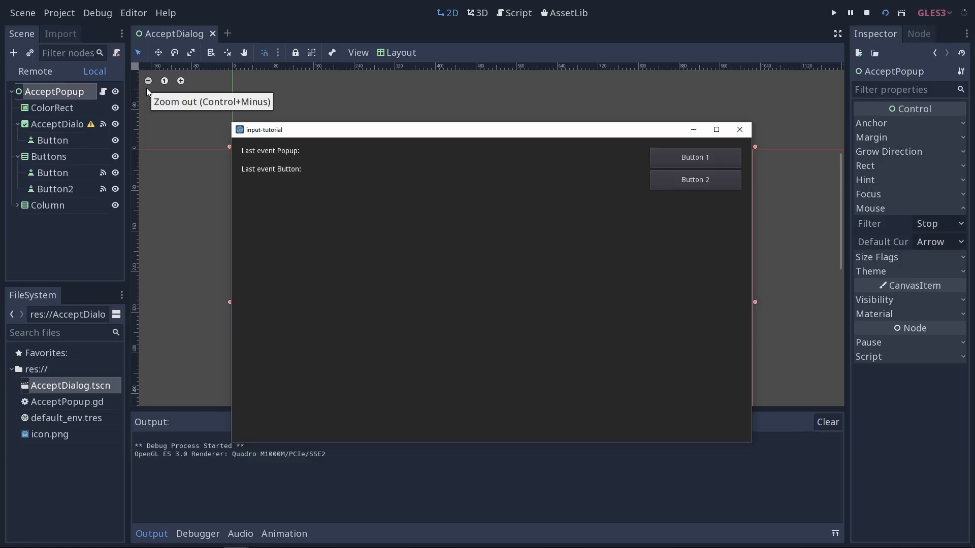
Nudge the running game window slightly higher on screen.
{"action": "left_click_drag", "start_coordinate": [436, 129], "coordinate": [436, 118]}
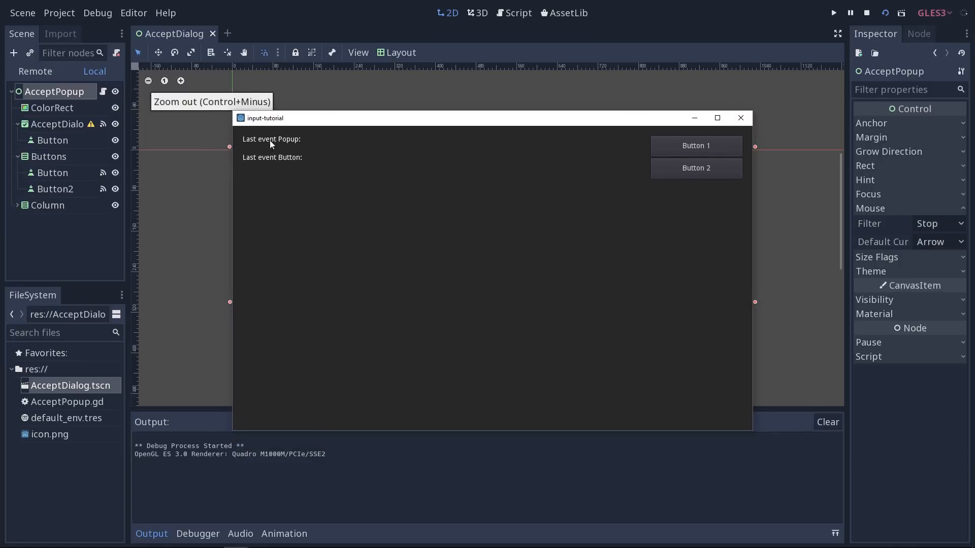
{"action": "mouse_move", "coordinate": [717, 171]}
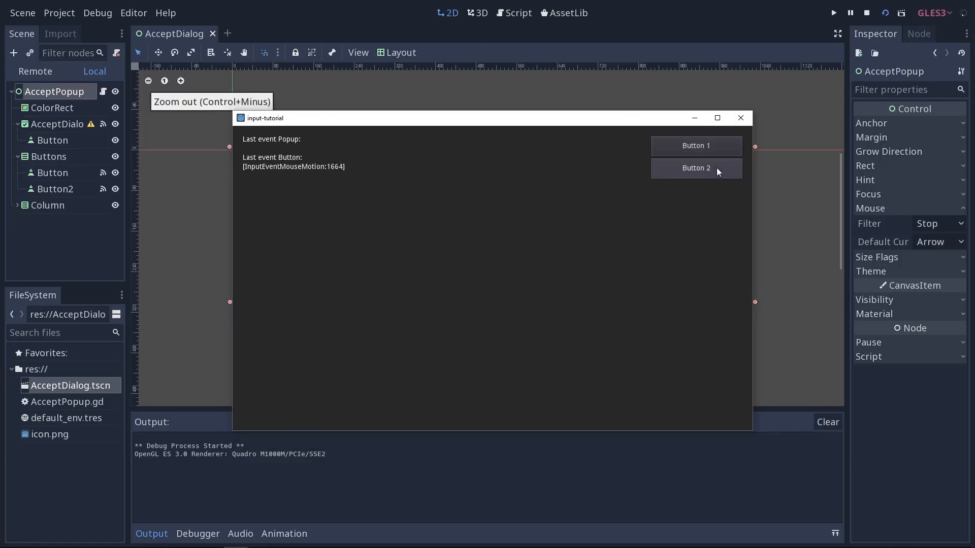
{"action": "mouse_move", "coordinate": [688, 177]}
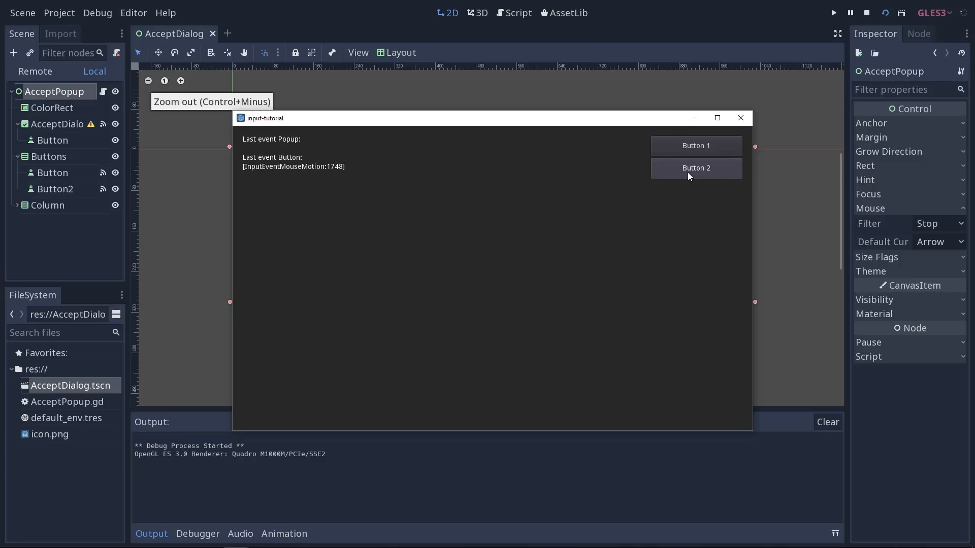
{"action": "mouse_move", "coordinate": [688, 291]}
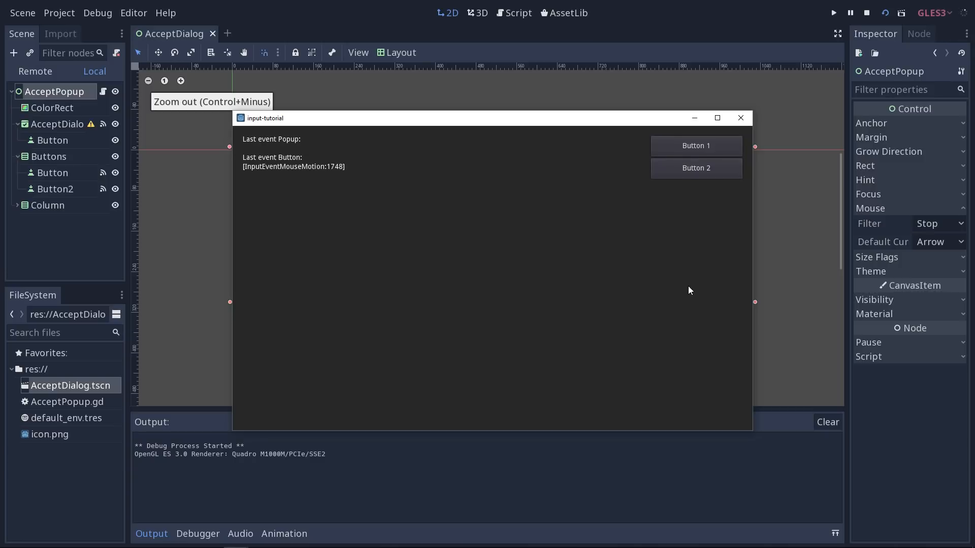
{"action": "mouse_move", "coordinate": [487, 325]}
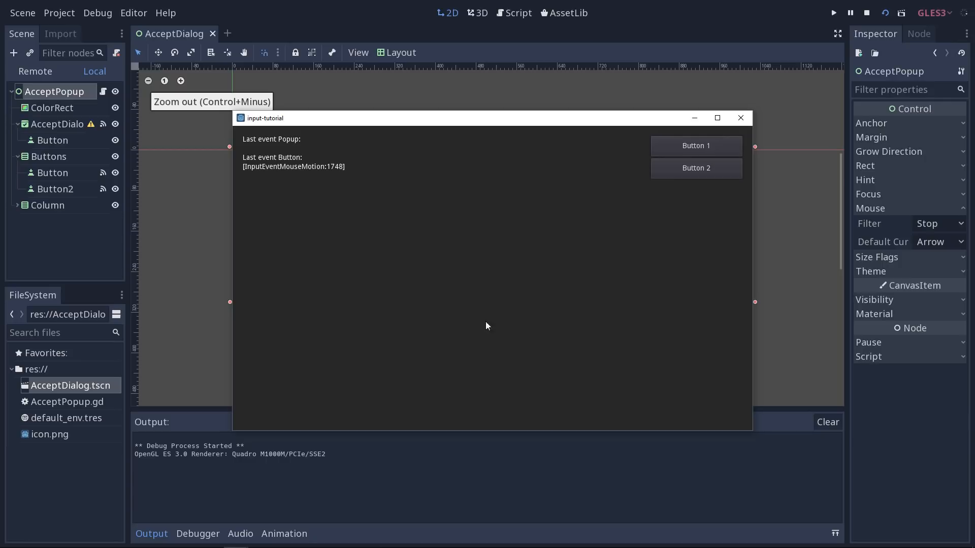
{"action": "mouse_move", "coordinate": [692, 288]}
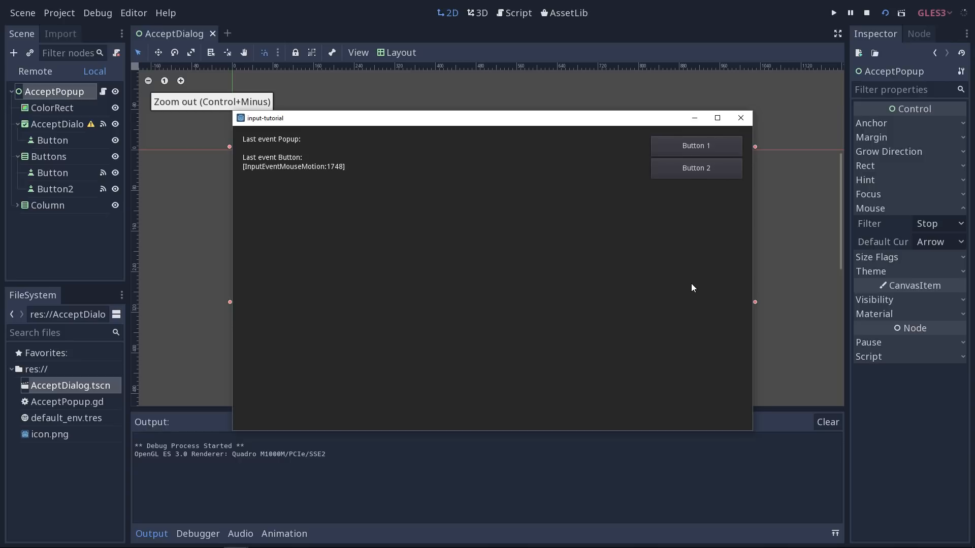
{"action": "mouse_move", "coordinate": [347, 193]}
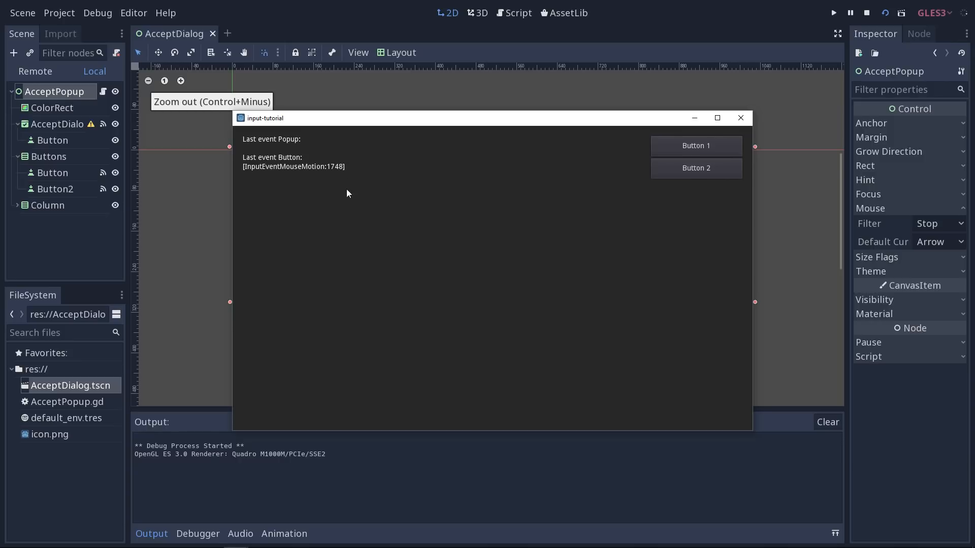
{"action": "mouse_move", "coordinate": [695, 175]}
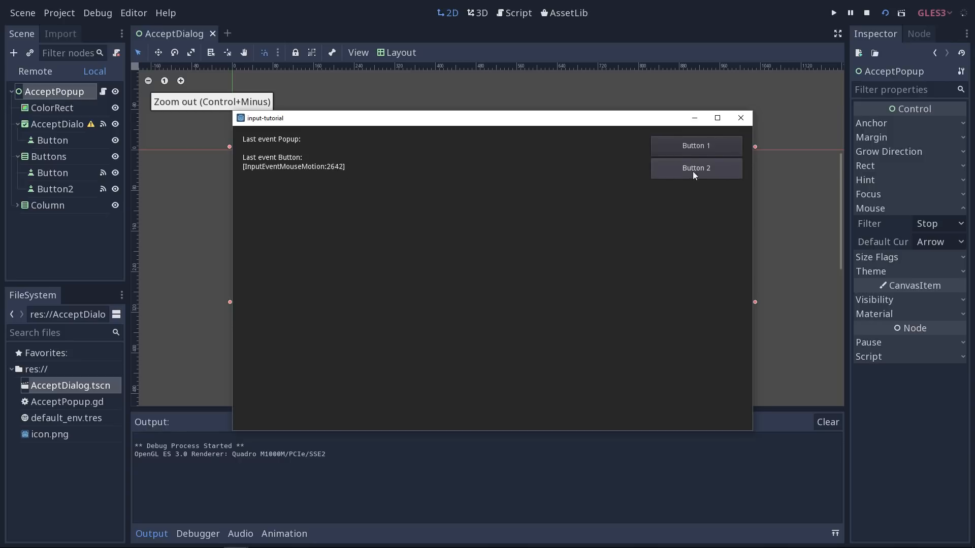
{"action": "mouse_move", "coordinate": [728, 149]}
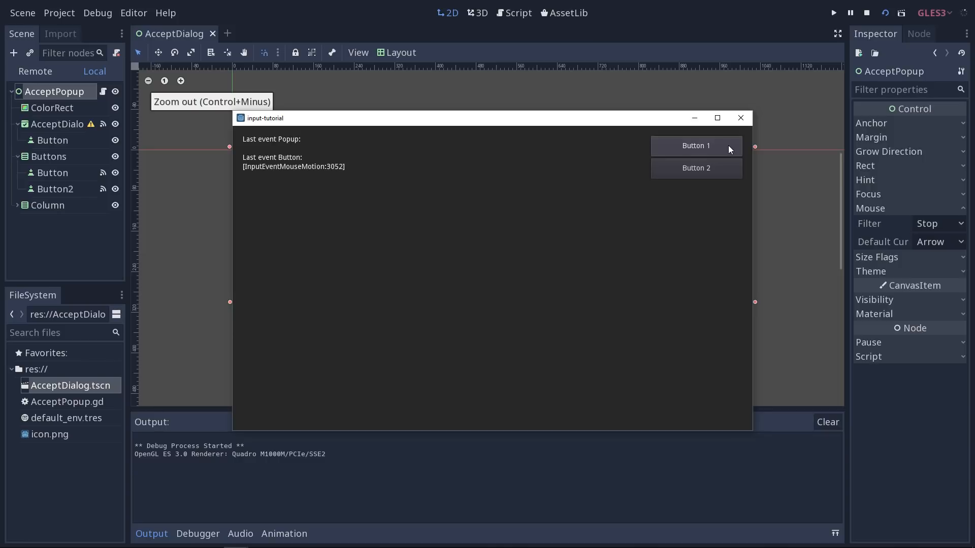
{"action": "mouse_move", "coordinate": [699, 147]}
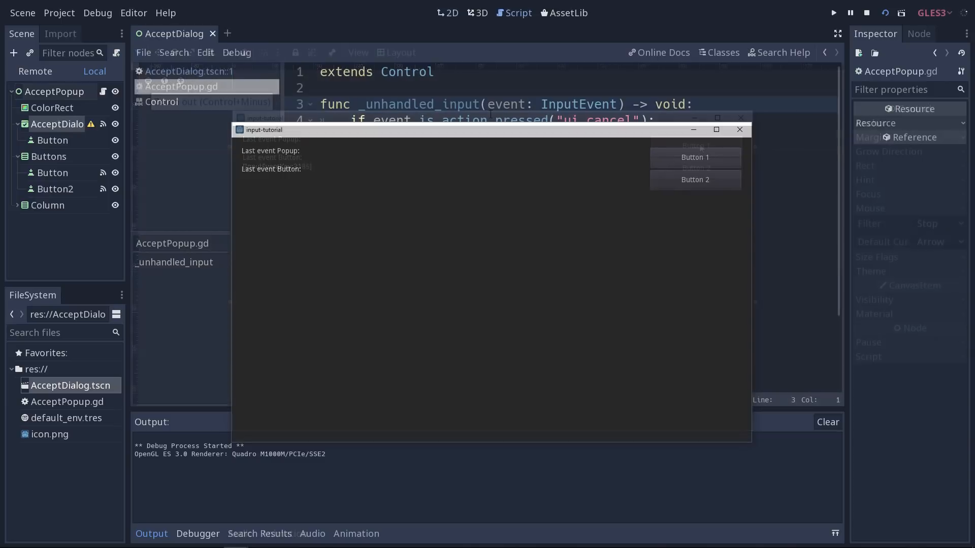
Focus the running game to test the Escape popup, then confirm saving AcceptPopup.gd on close.
{"action": "left_click", "coordinate": [694, 157]}
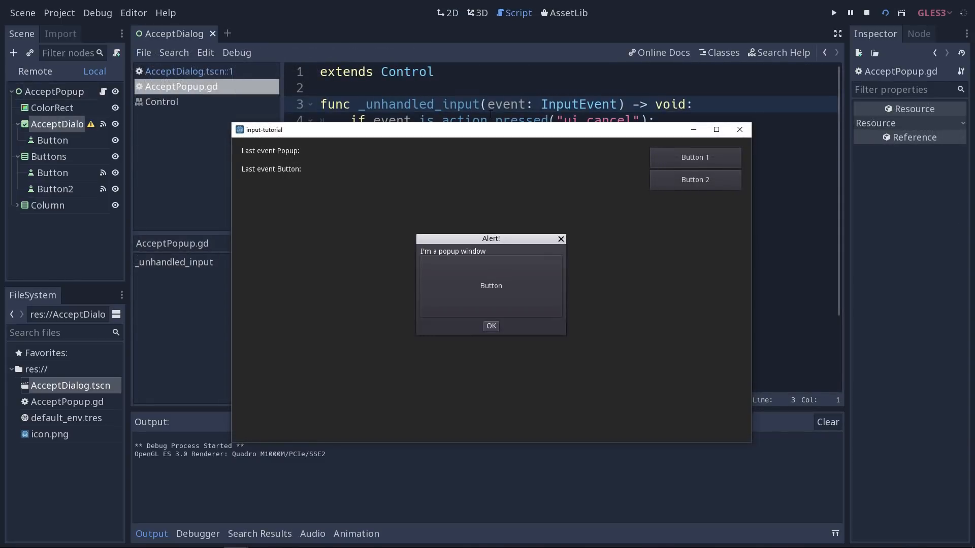
{"action": "mouse_move", "coordinate": [512, 319]}
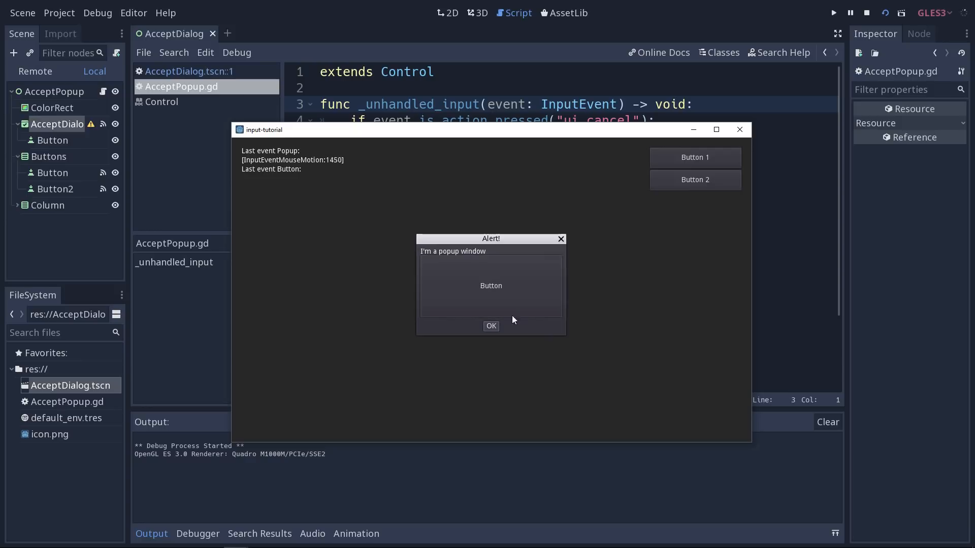
{"action": "mouse_move", "coordinate": [558, 336]}
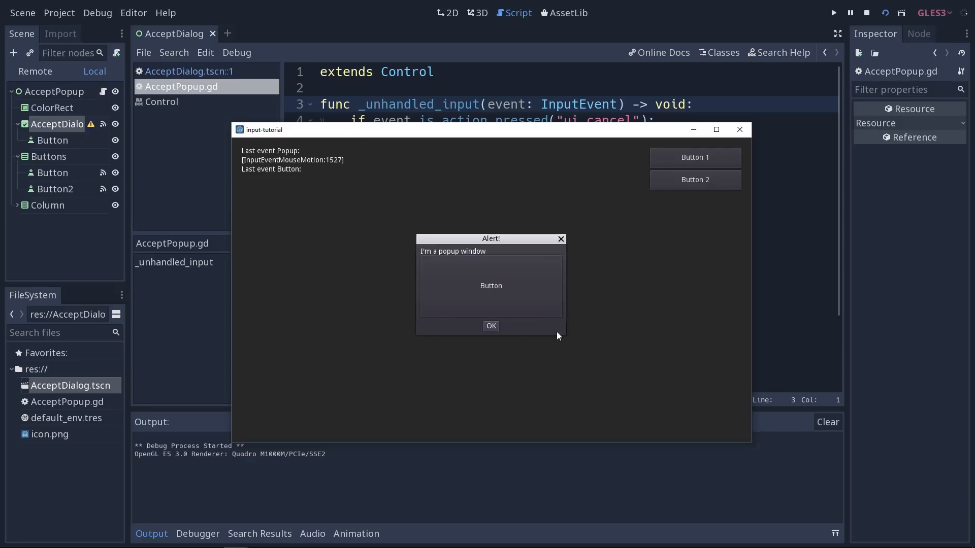
{"action": "mouse_move", "coordinate": [354, 167]}
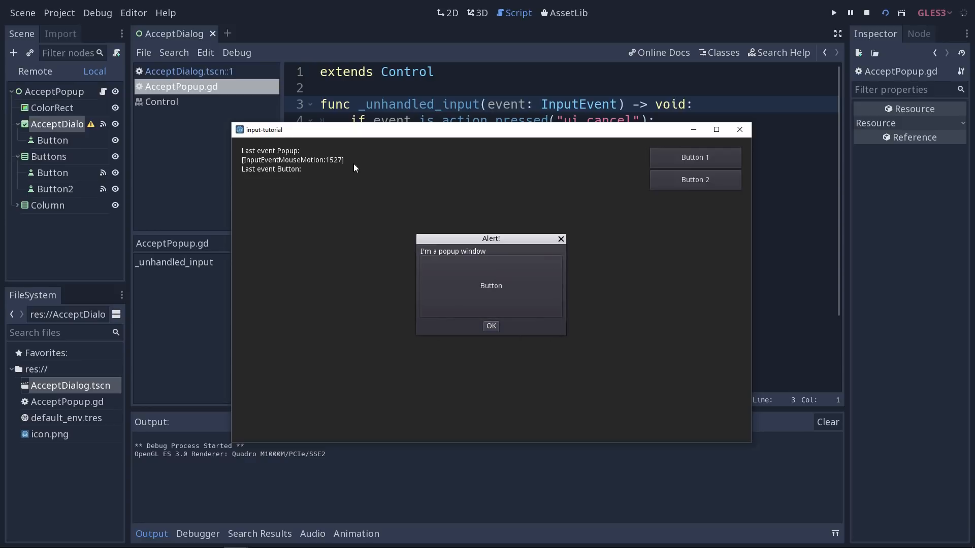
{"action": "mouse_move", "coordinate": [453, 334]}
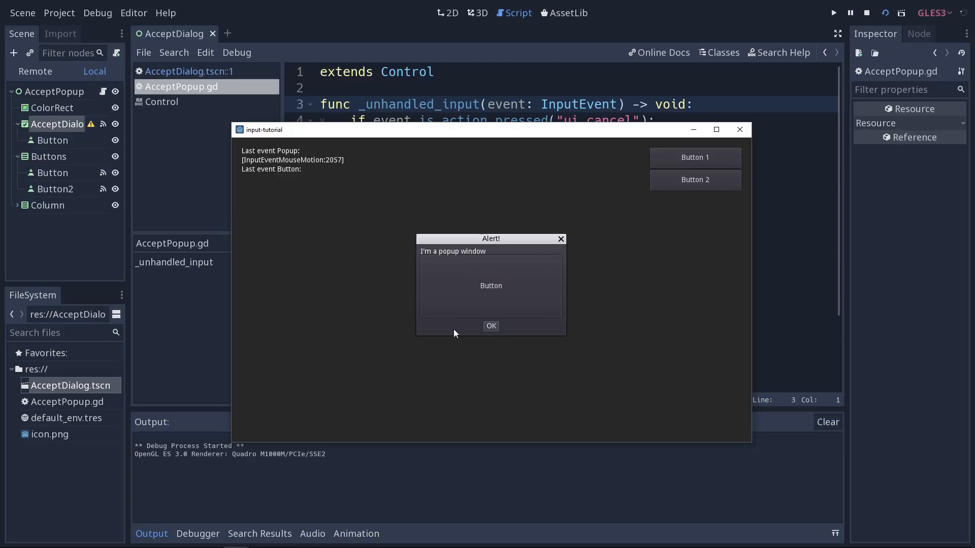
{"action": "mouse_move", "coordinate": [589, 371]}
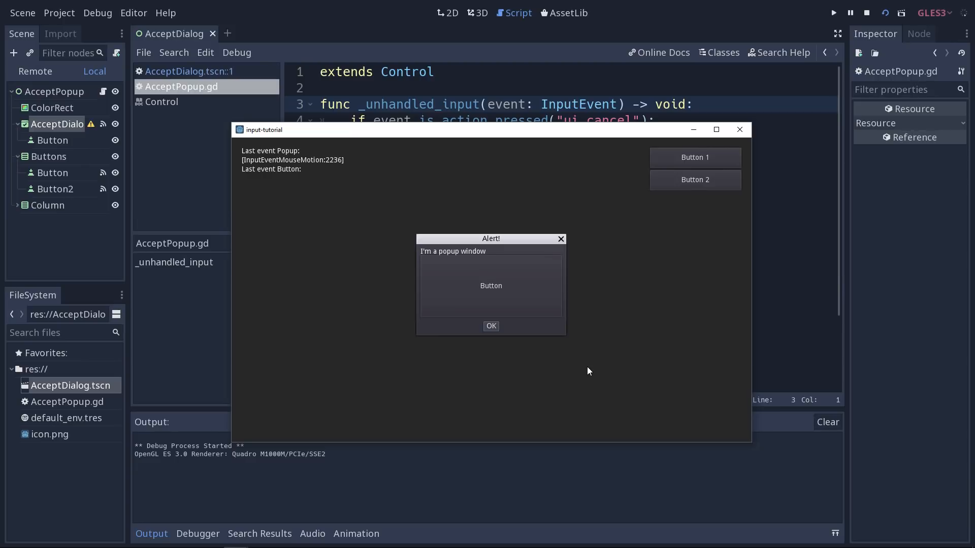
{"action": "mouse_move", "coordinate": [691, 179]}
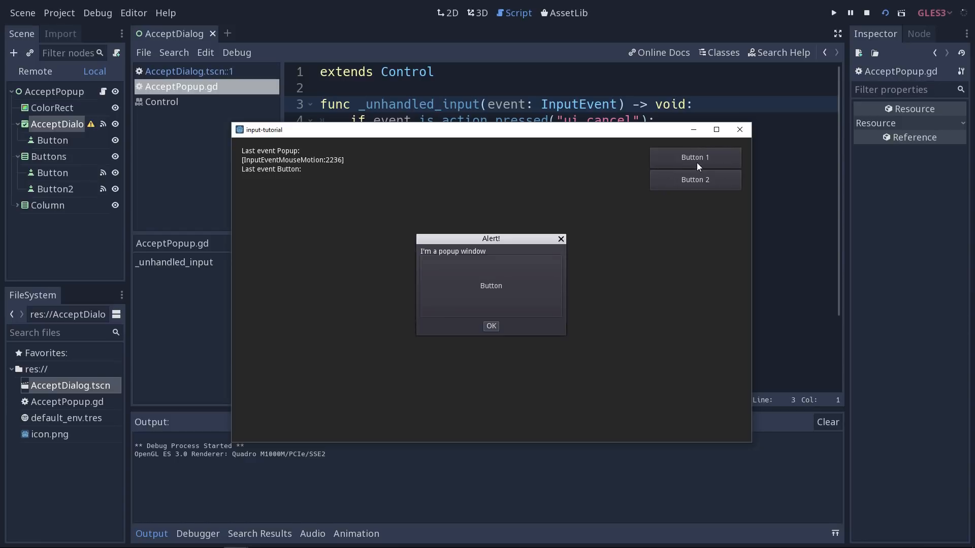
{"action": "mouse_move", "coordinate": [511, 218]}
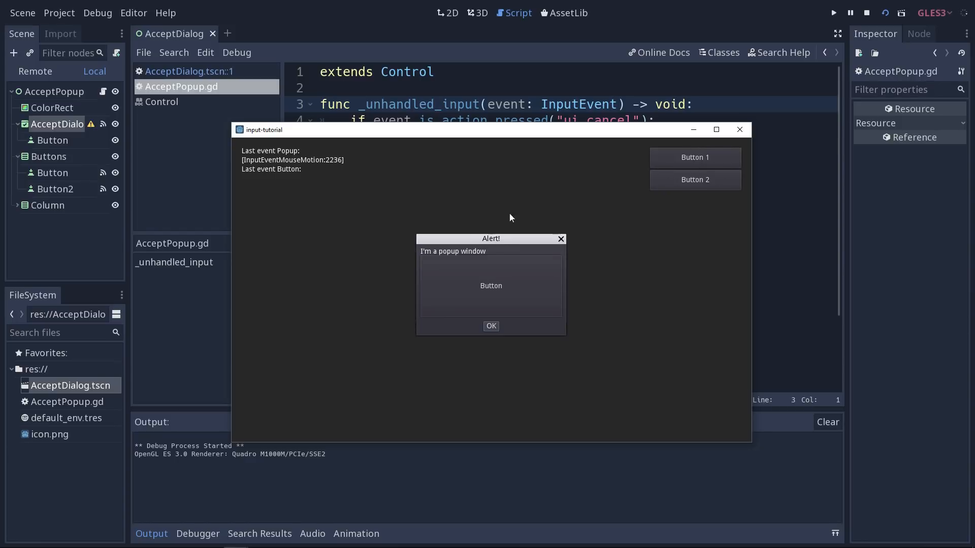
{"action": "mouse_move", "coordinate": [635, 152]}
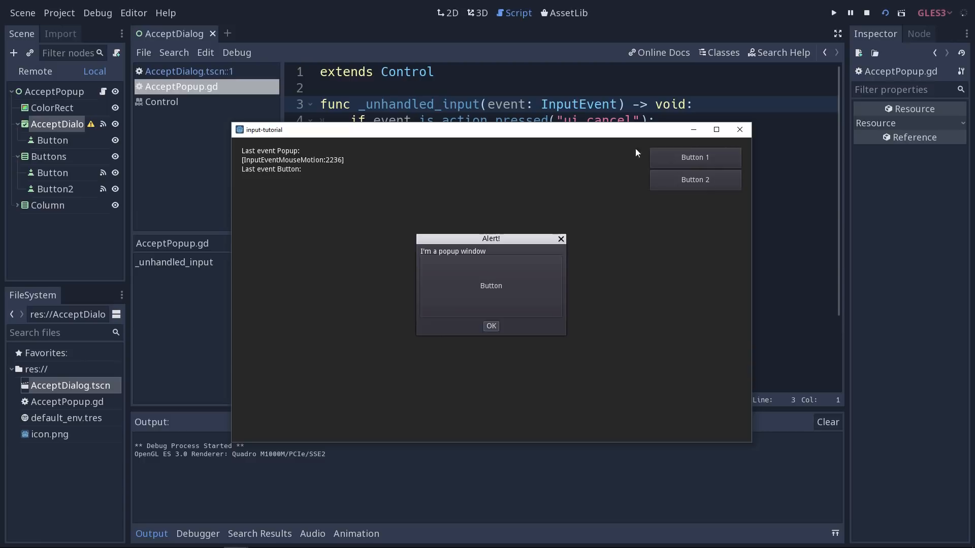
{"action": "mouse_move", "coordinate": [683, 419]}
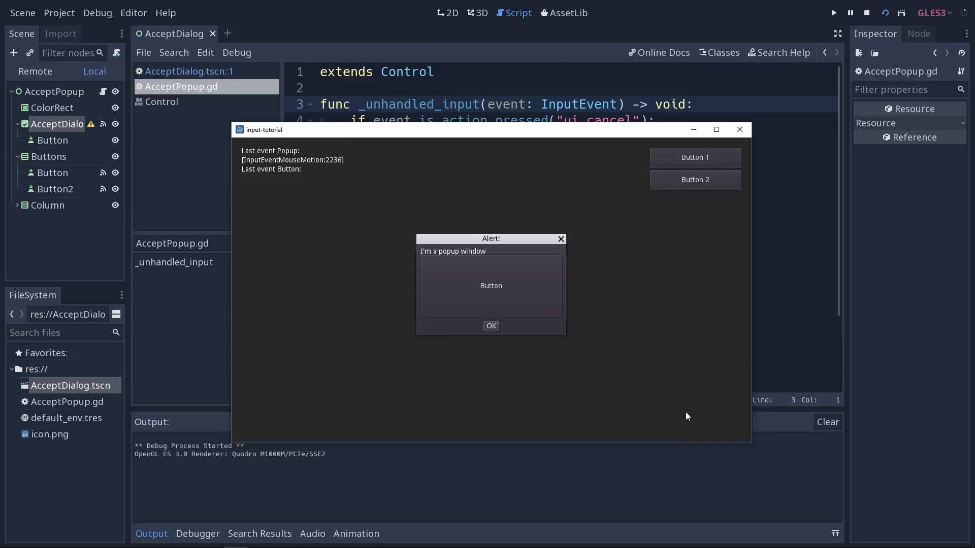
{"action": "mouse_move", "coordinate": [538, 365]}
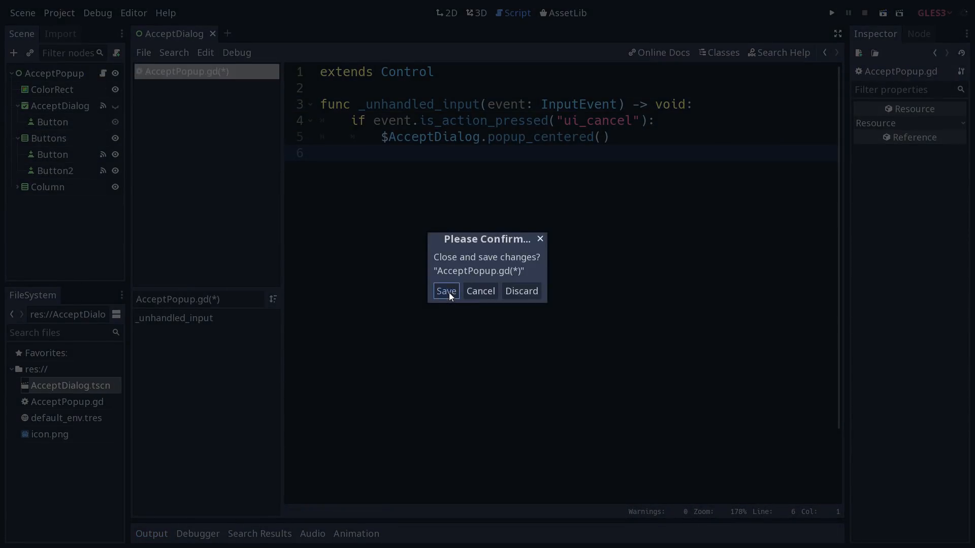
{"action": "left_click", "coordinate": [446, 292]}
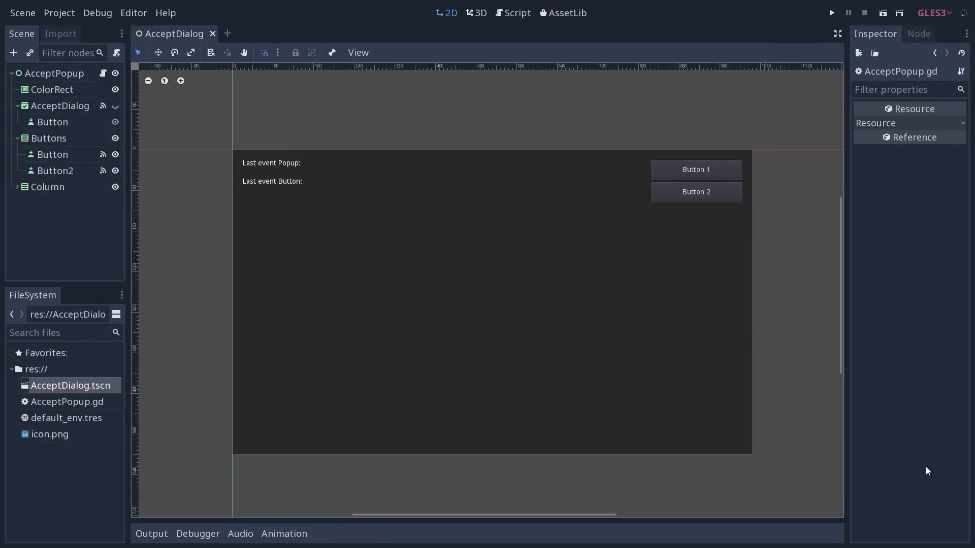
Dismiss the Alert popup with OK so Button 2 logs mouse motion again.
{"action": "left_click", "coordinate": [831, 12]}
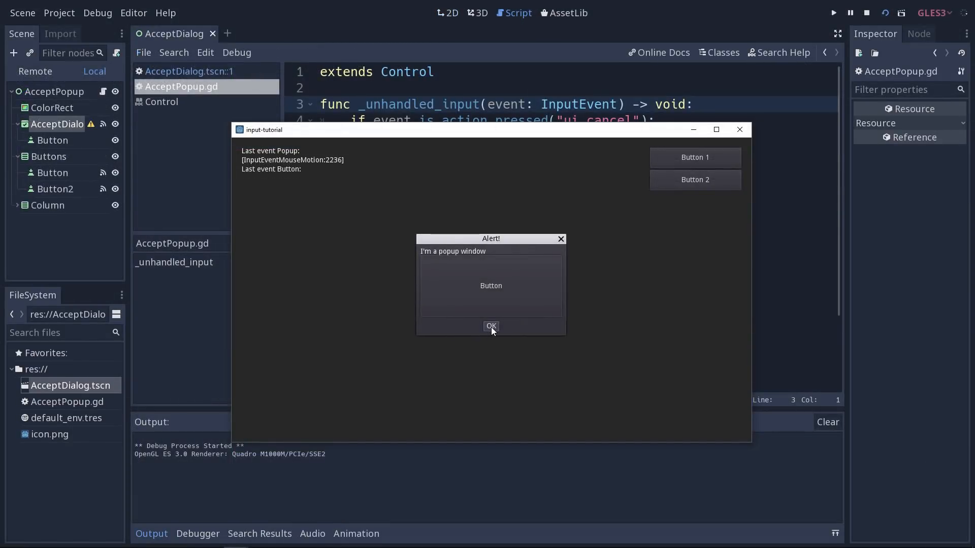
{"action": "mouse_move", "coordinate": [353, 198]}
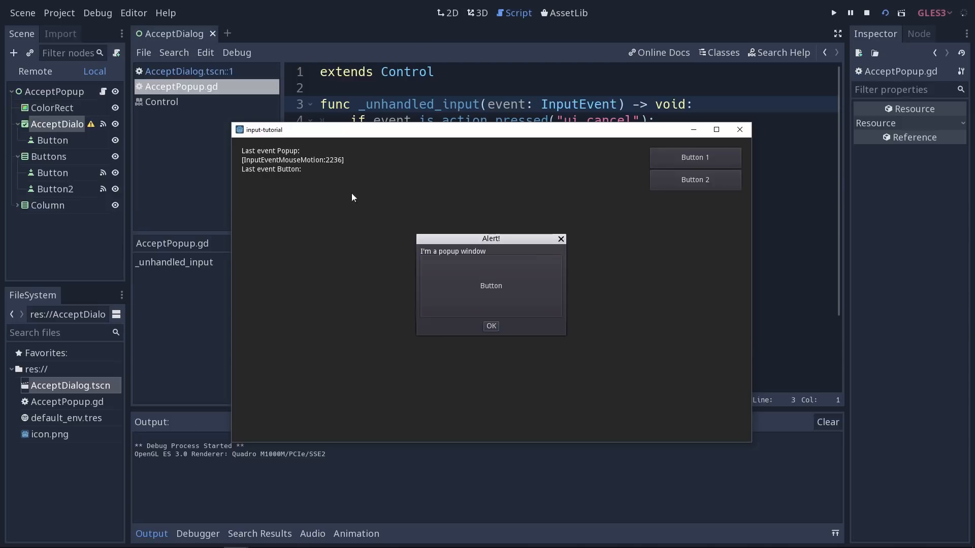
{"action": "mouse_move", "coordinate": [490, 326]}
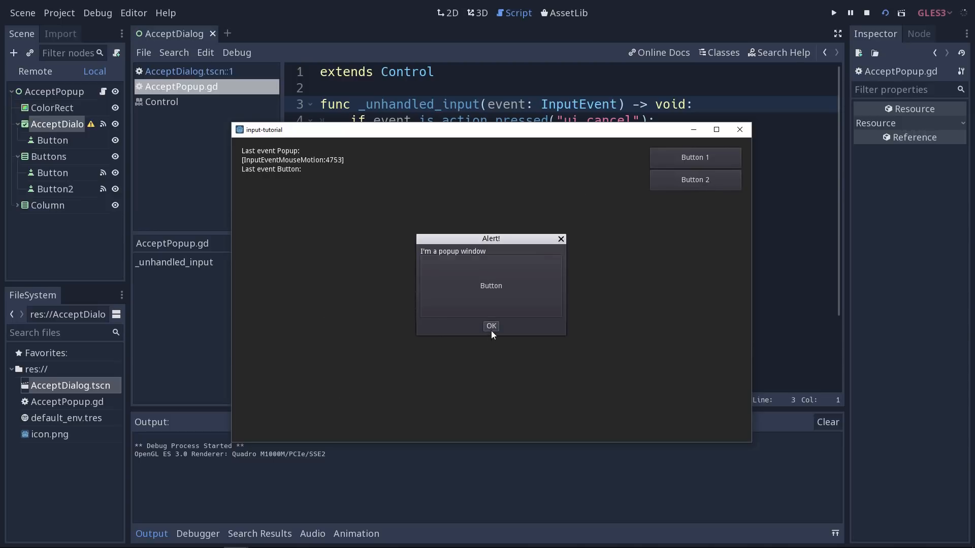
{"action": "left_click", "coordinate": [492, 326]}
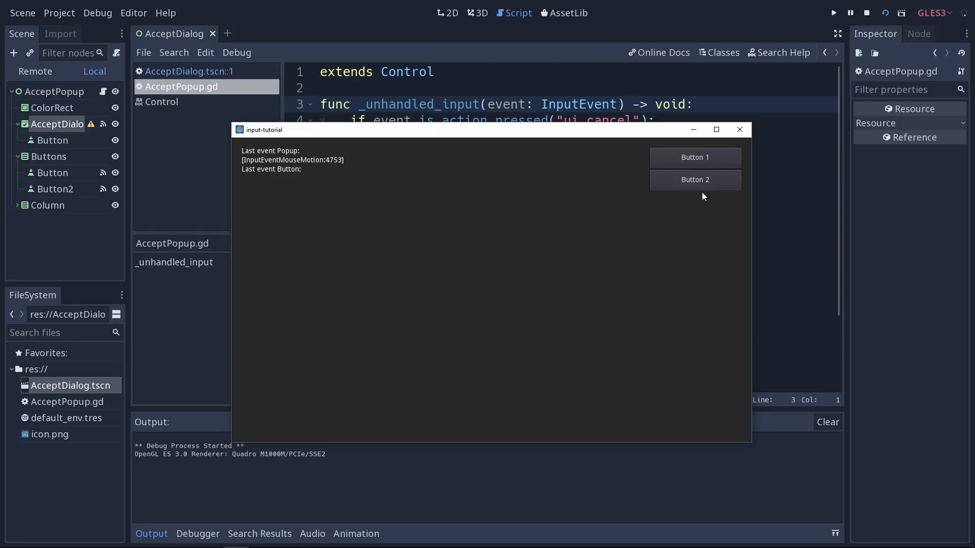
{"action": "mouse_move", "coordinate": [702, 198]}
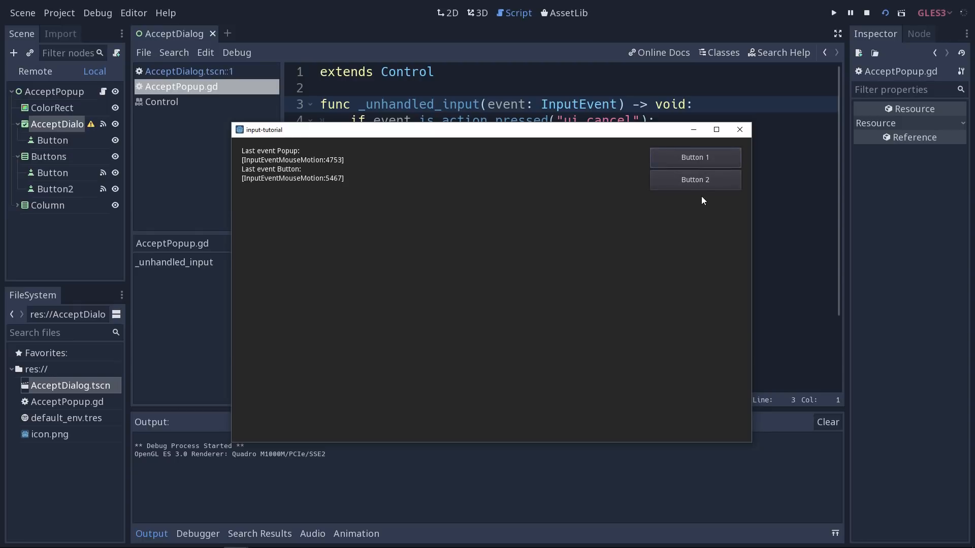